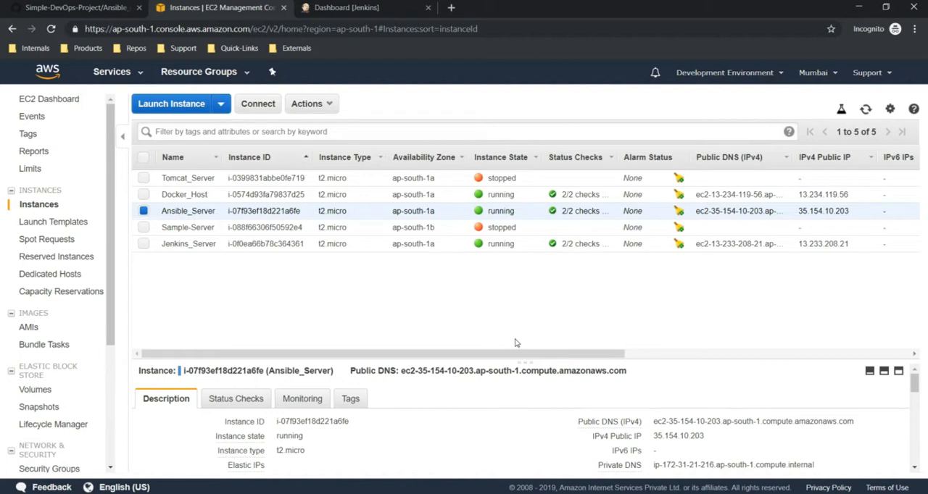
mouse_move(434, 123)
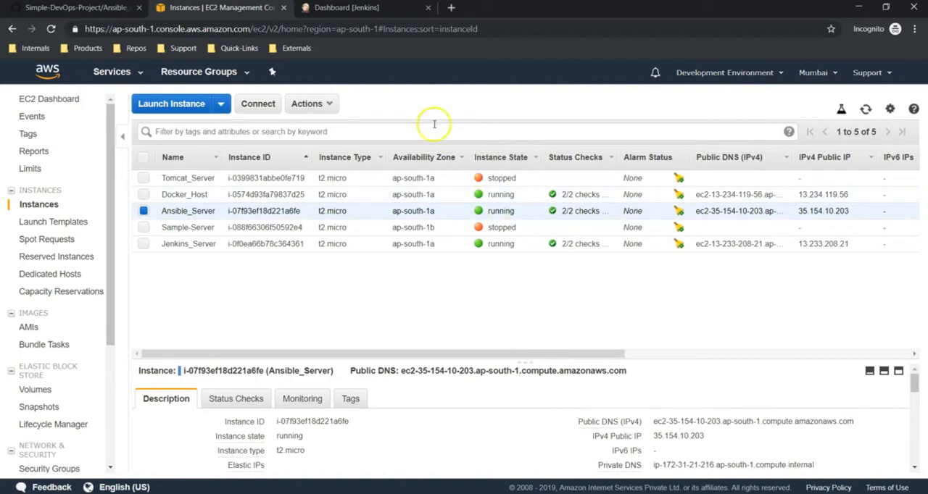
- Switch to the Jenkins dashboard tab listing the Deploy_on_Container and Deploy_on_Docker jobs
click(347, 7)
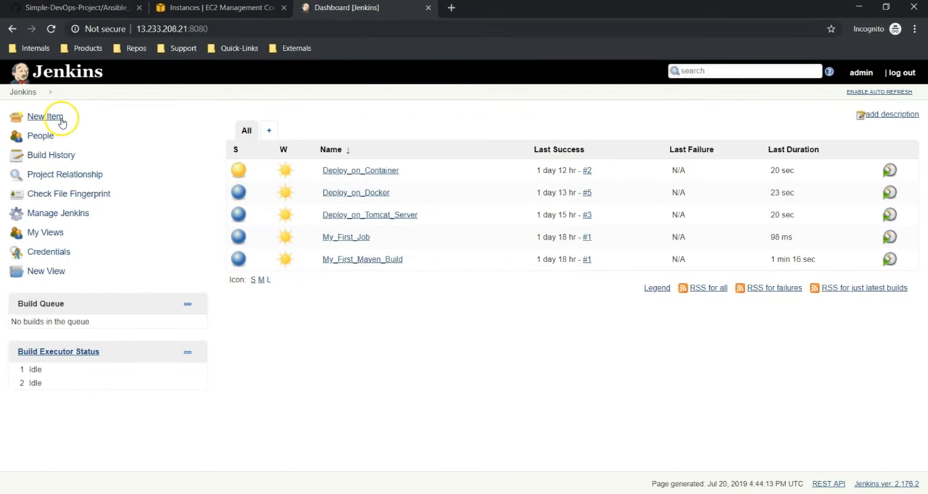
mouse_move(394, 423)
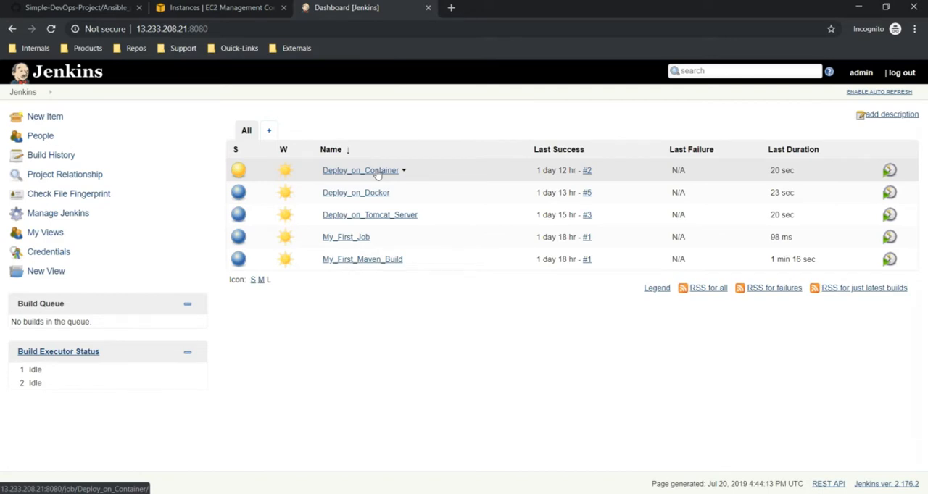
mouse_move(234, 391)
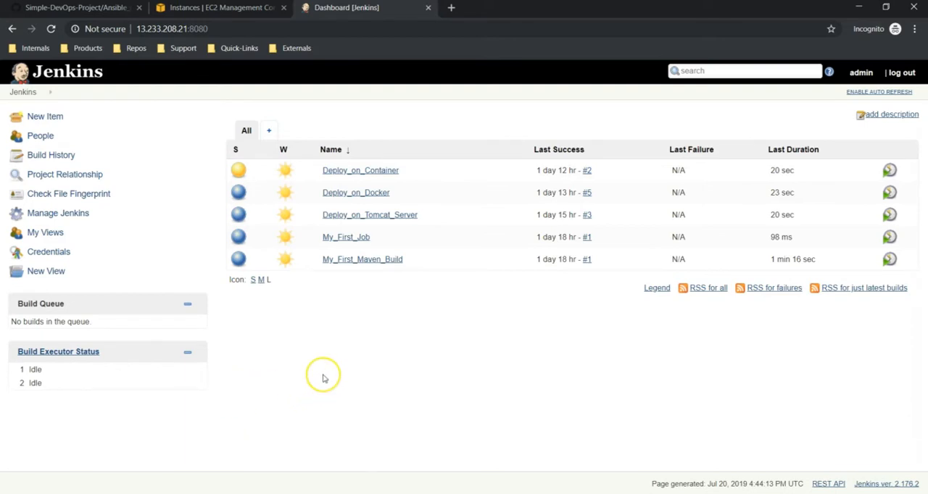
mouse_move(285, 349)
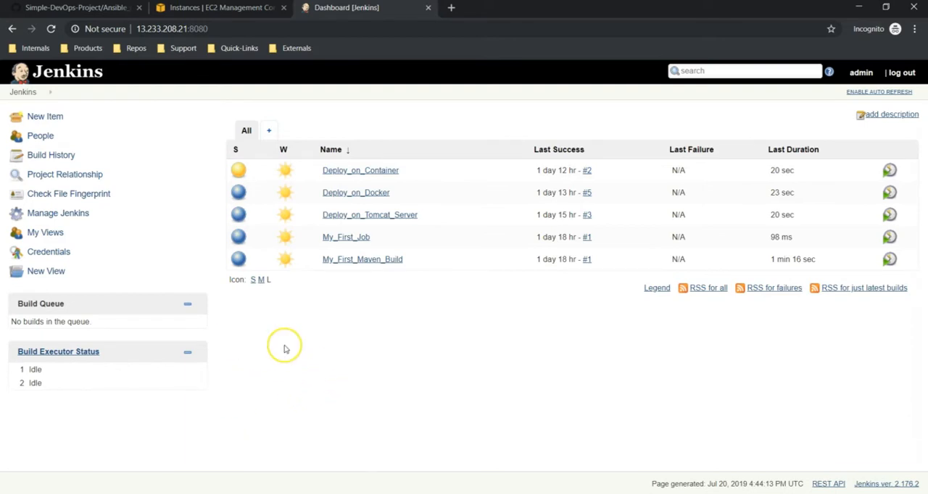
mouse_move(284, 349)
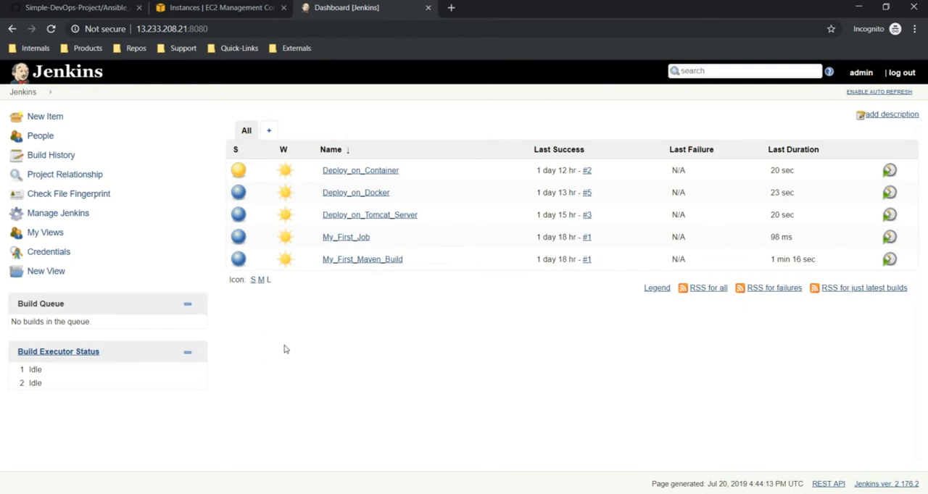
mouse_move(58, 210)
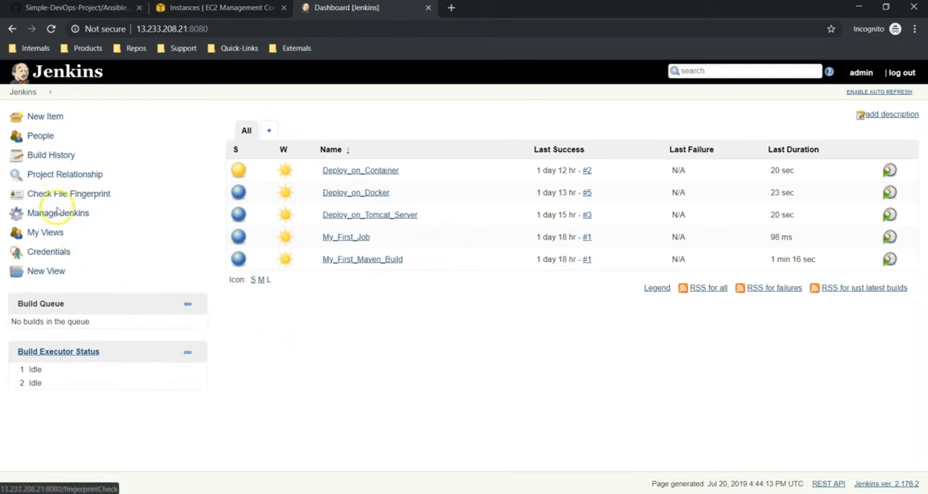
mouse_move(58, 213)
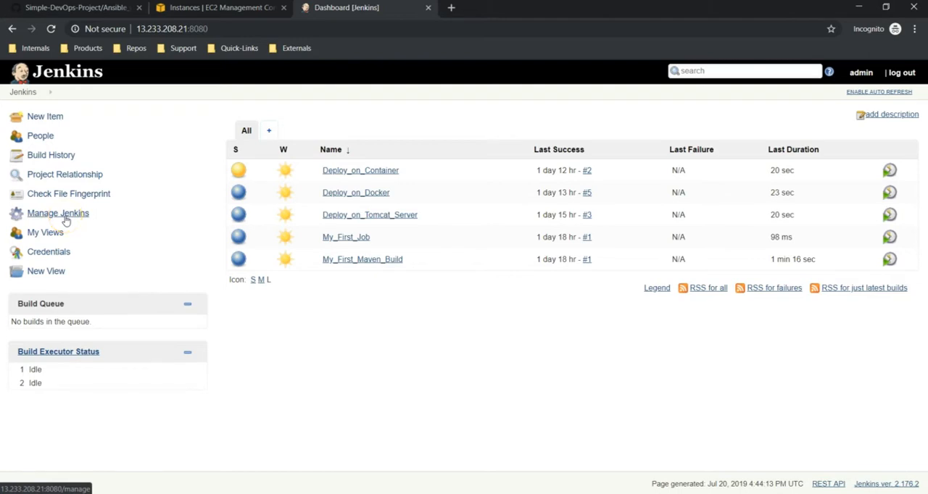
- In Configure System, add a second Publish over SSH server and begin naming it 'ans'
click(58, 213)
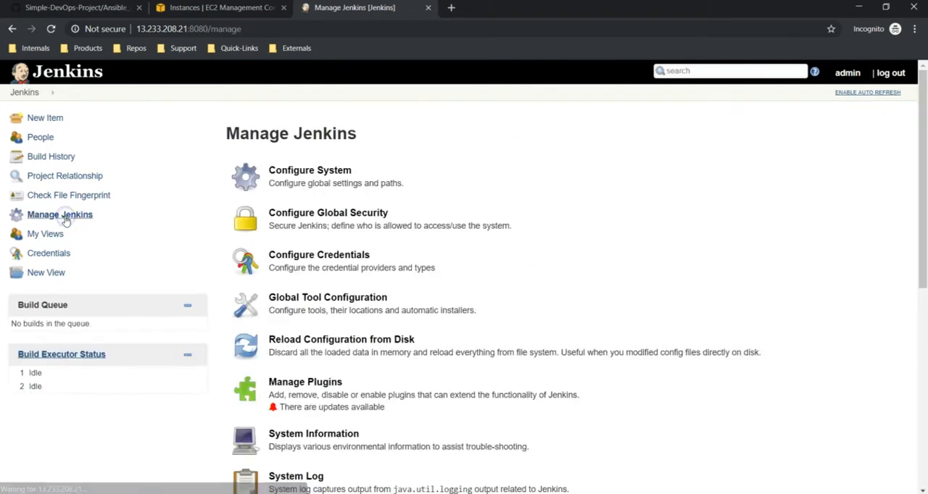
mouse_move(309, 177)
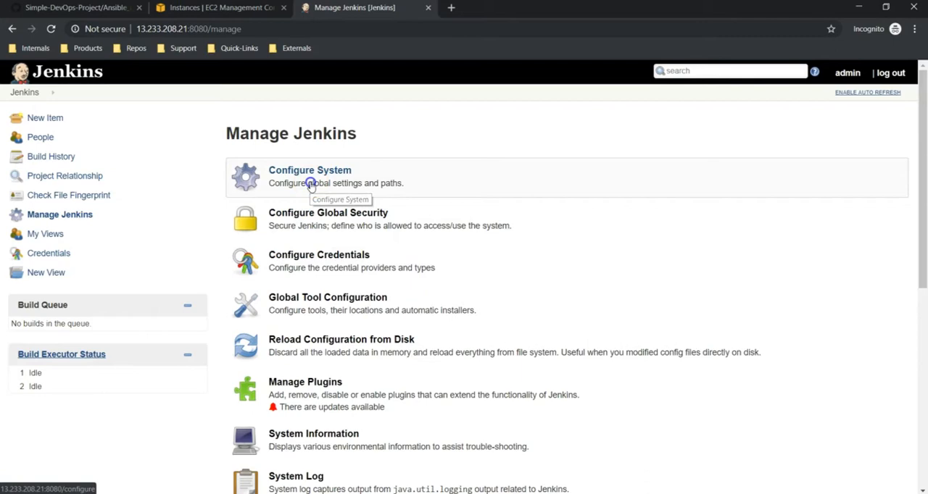
click(310, 170)
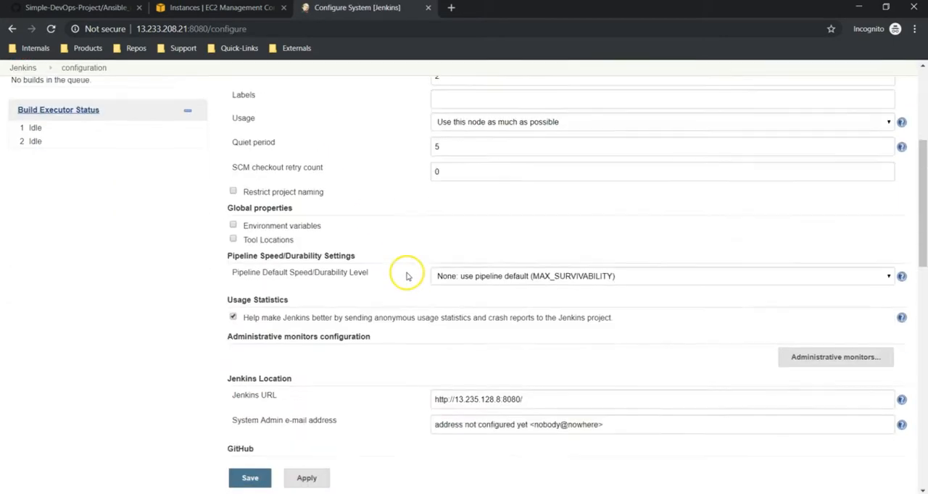
scroll(down, 3)
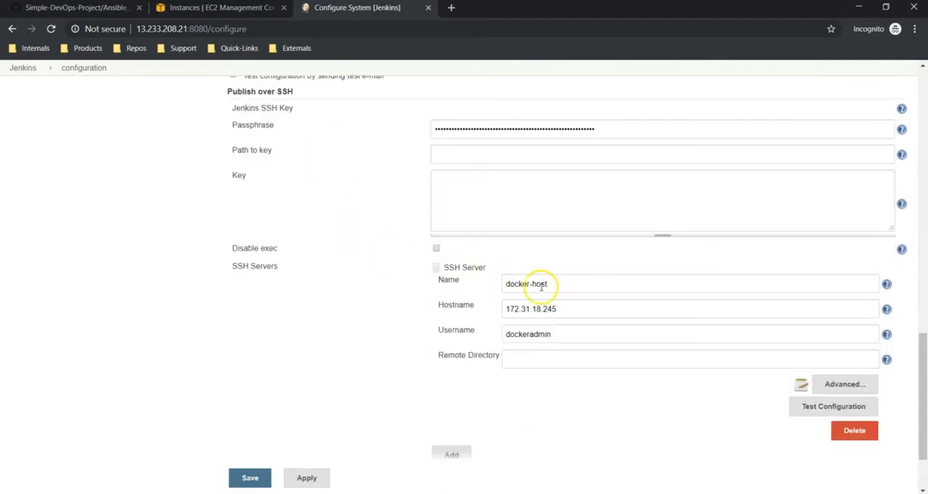
scroll(down, 3)
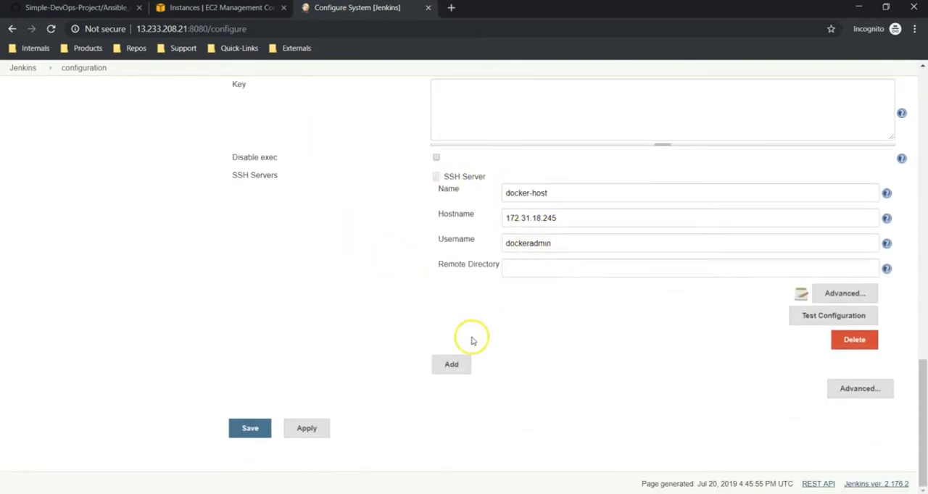
mouse_move(254, 196)
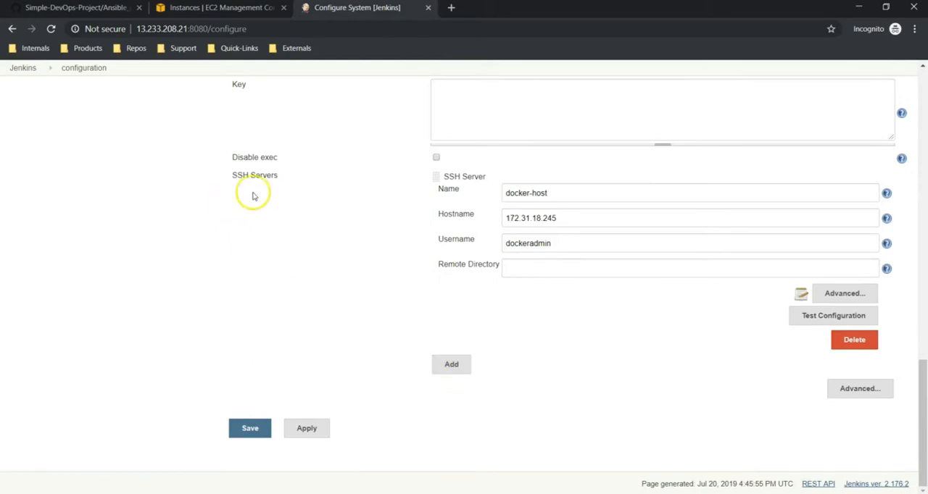
click(451, 364)
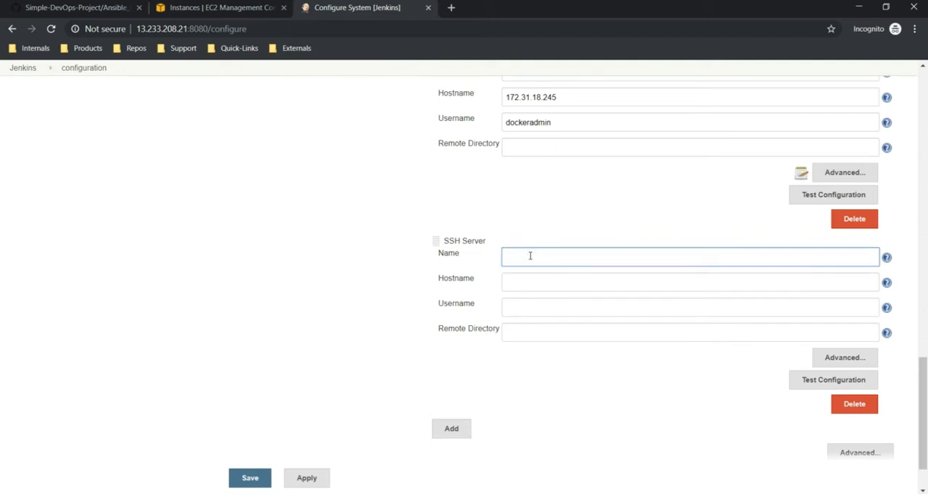
click(689, 258)
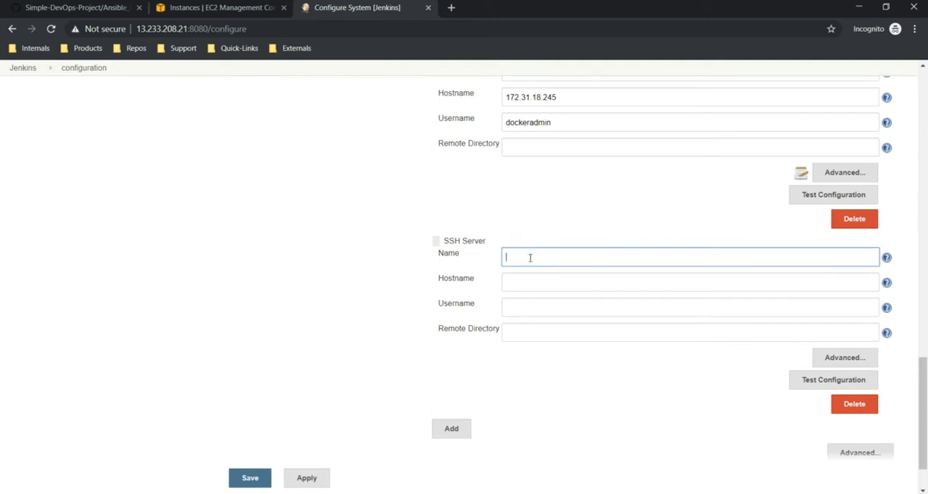
text(ans)
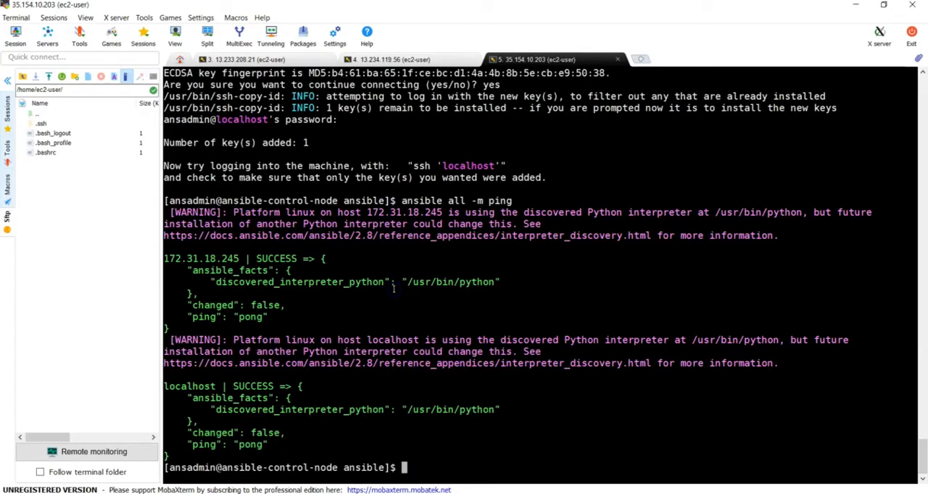
- Clear the ansible terminal, collapse the SFTP sidebar, and run ip addr
text(c)
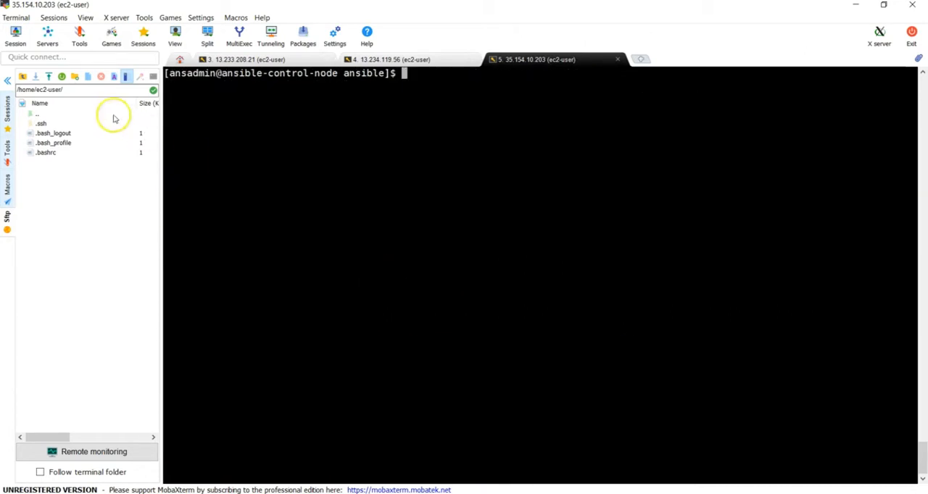
click(7, 80)
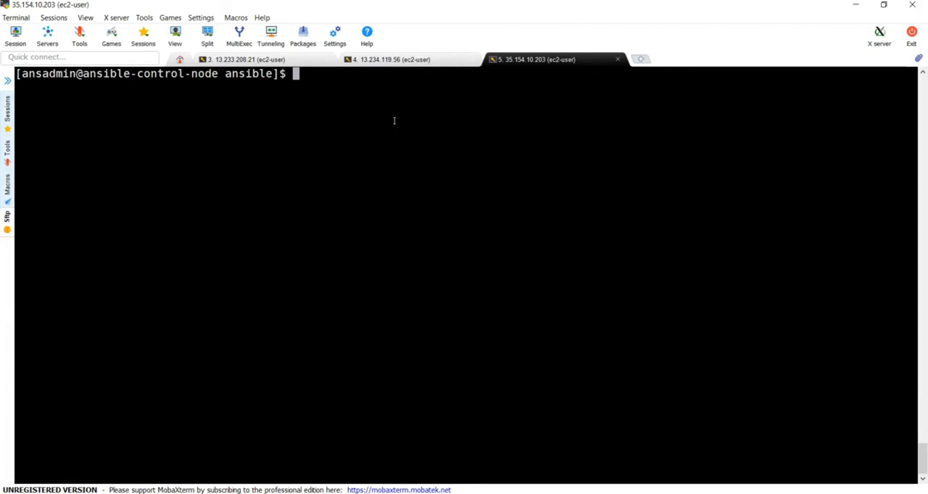
text(ip addr)
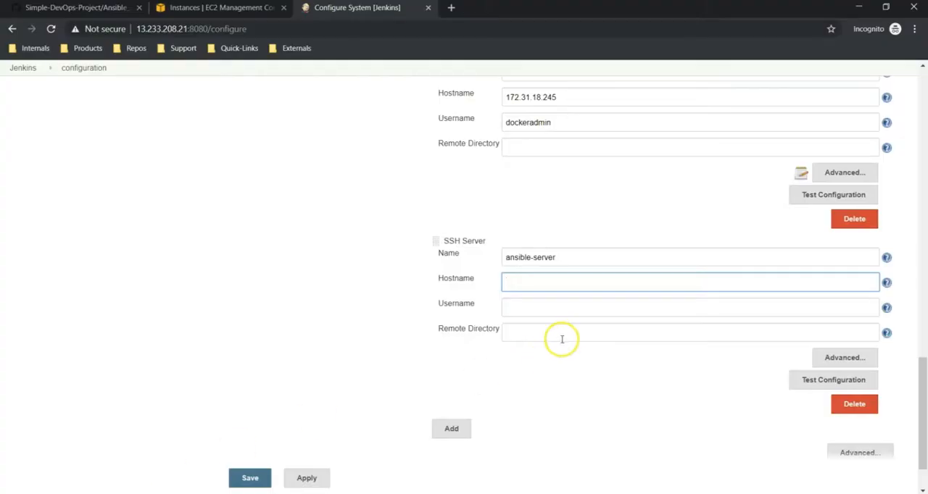
- Give ansible-server host 172.31.21.216 with password authentication, test the connection, and save
text(172.31.21.216)
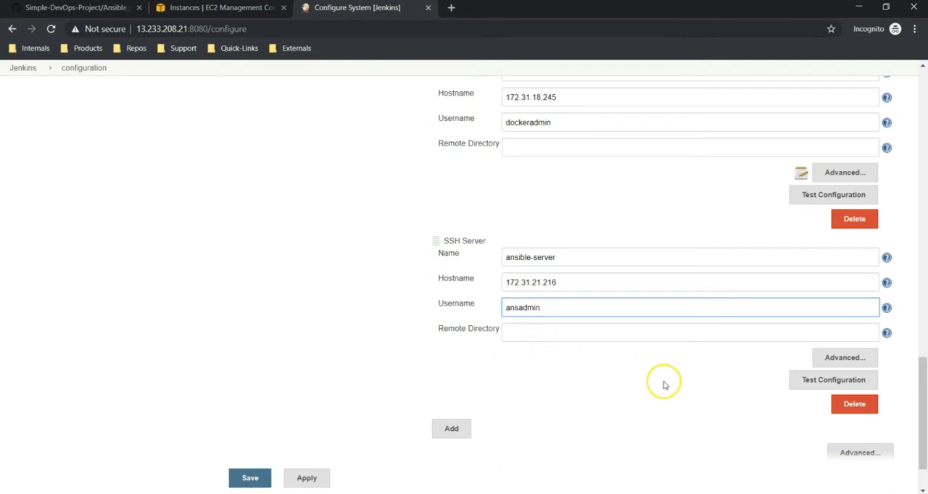
click(844, 358)
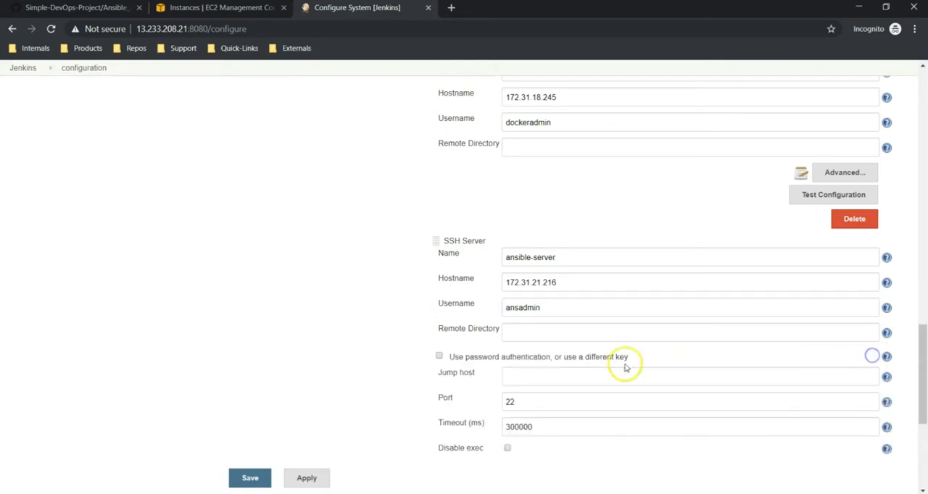
scroll(down, 3)
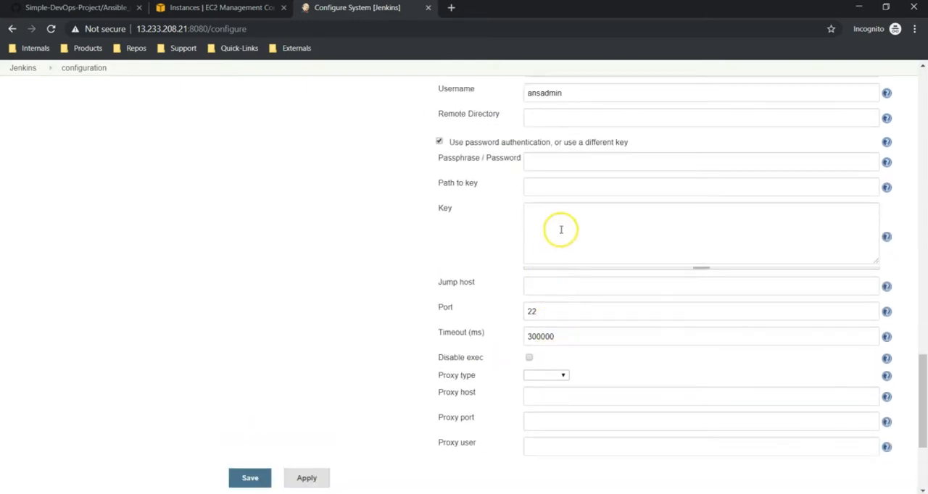
click(699, 161)
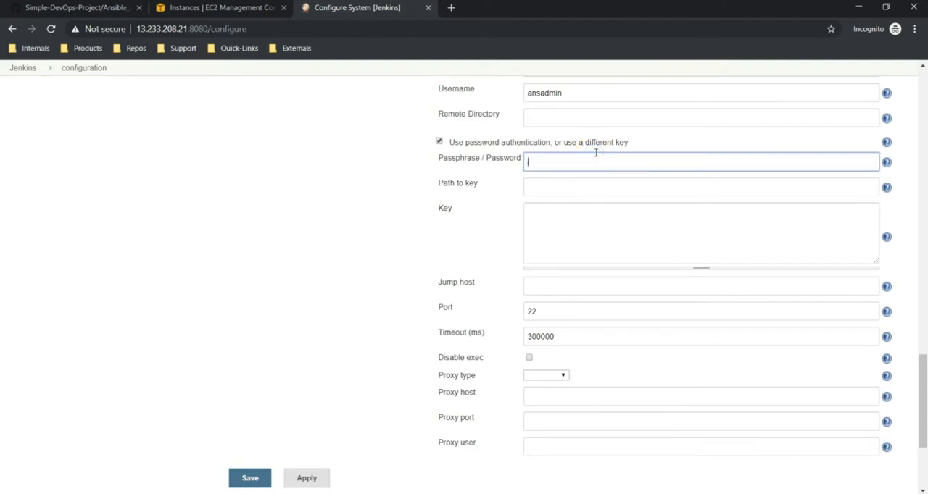
text(password)
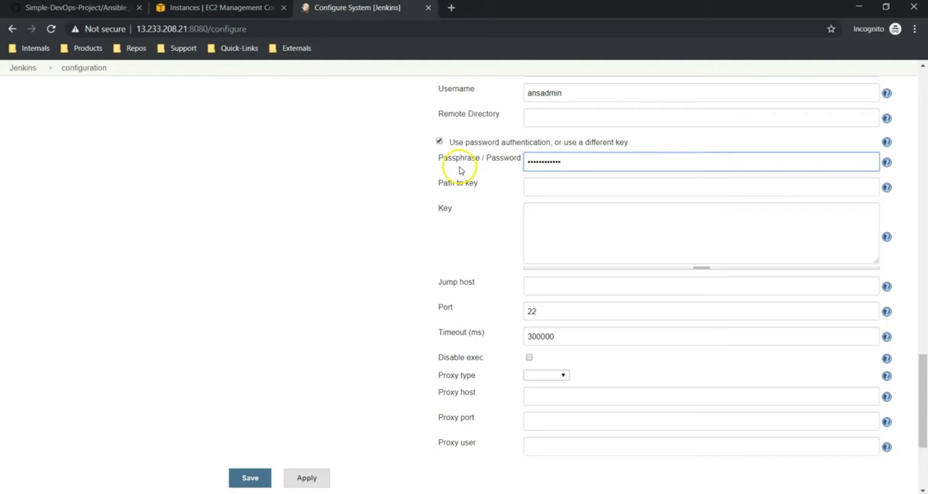
click(832, 375)
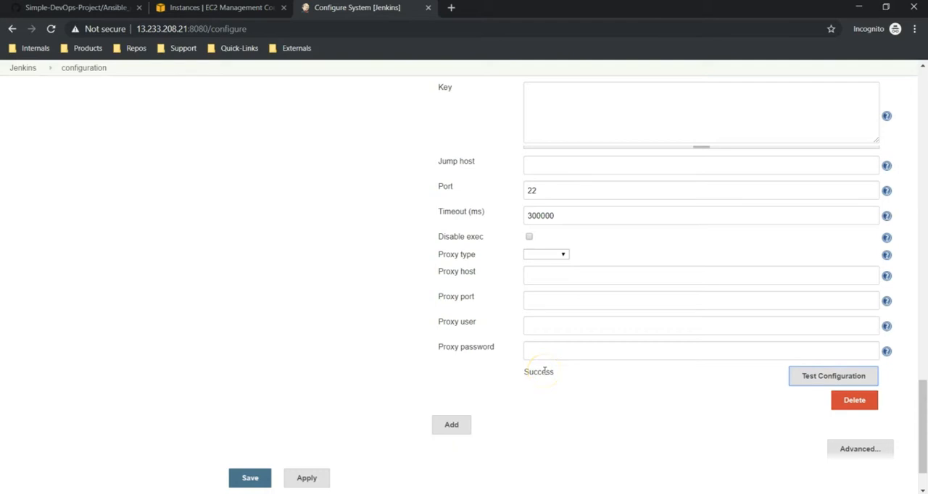
click(306, 477)
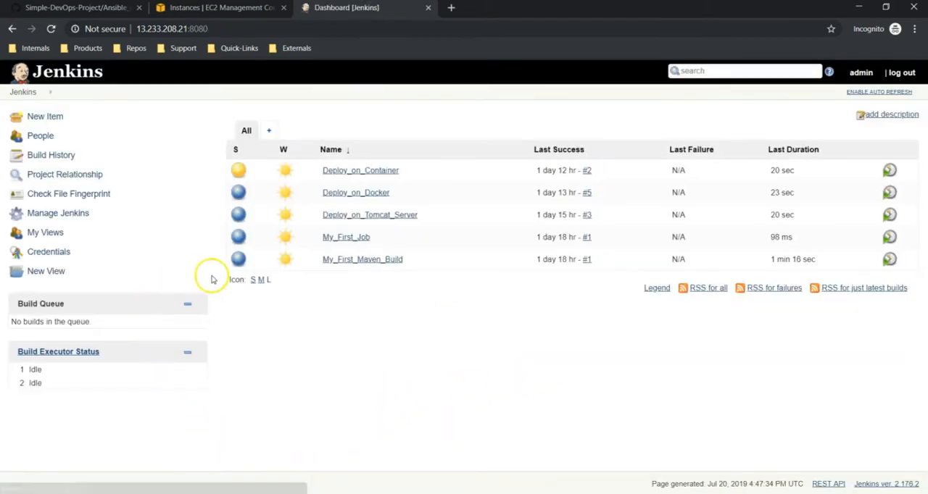
mouse_move(423, 365)
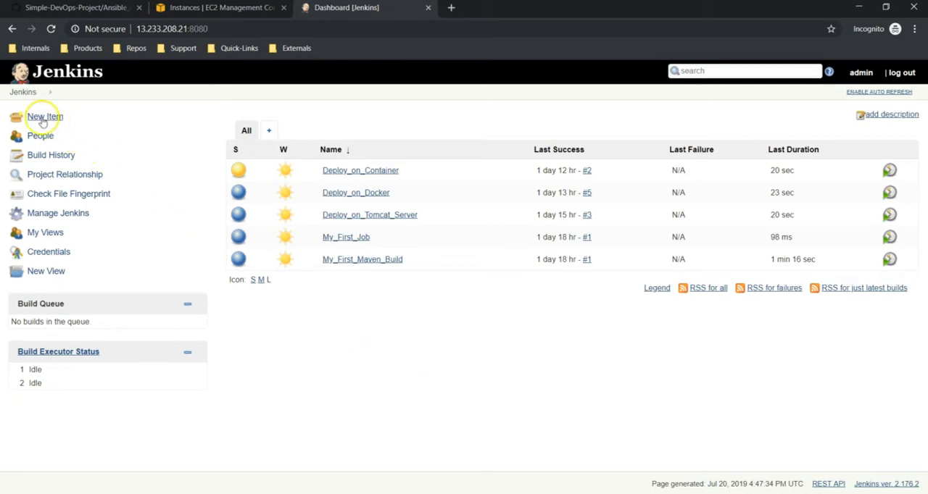
- Open the New Item page from the Jenkins dashboard sidebar
click(45, 116)
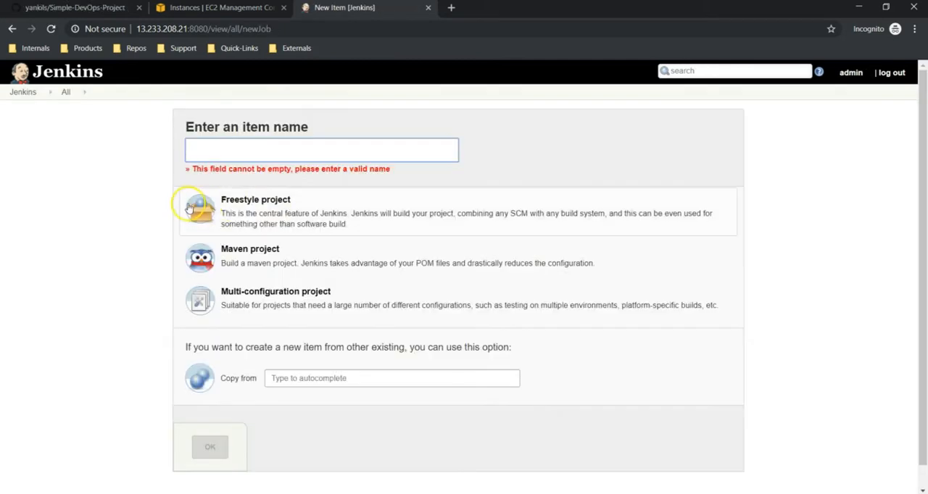
mouse_move(131, 167)
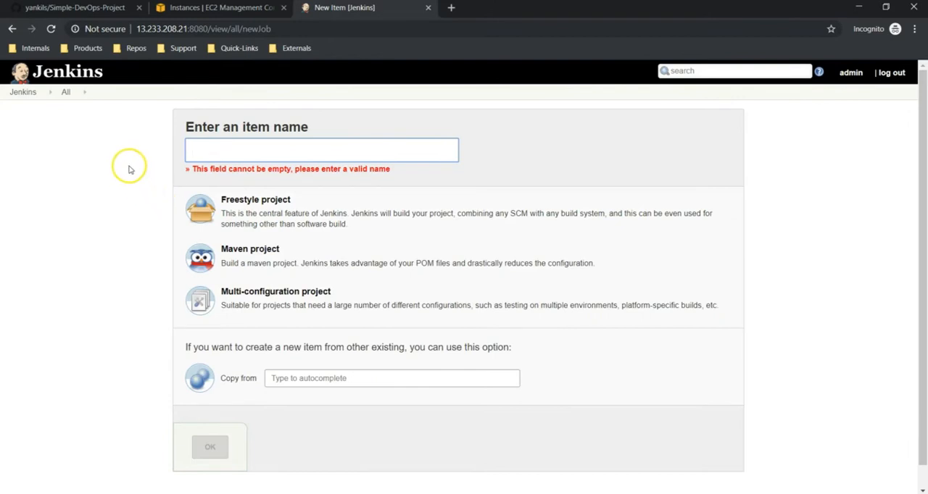
mouse_move(120, 126)
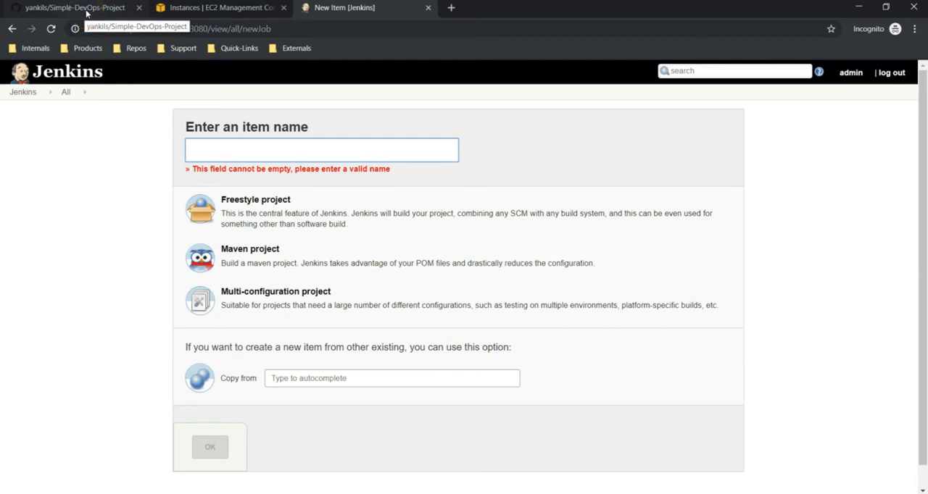
- Read the job name in Jenkins_Jobs/Deploy_on_Container_using_Ansible.MD on GitHub
click(73, 7)
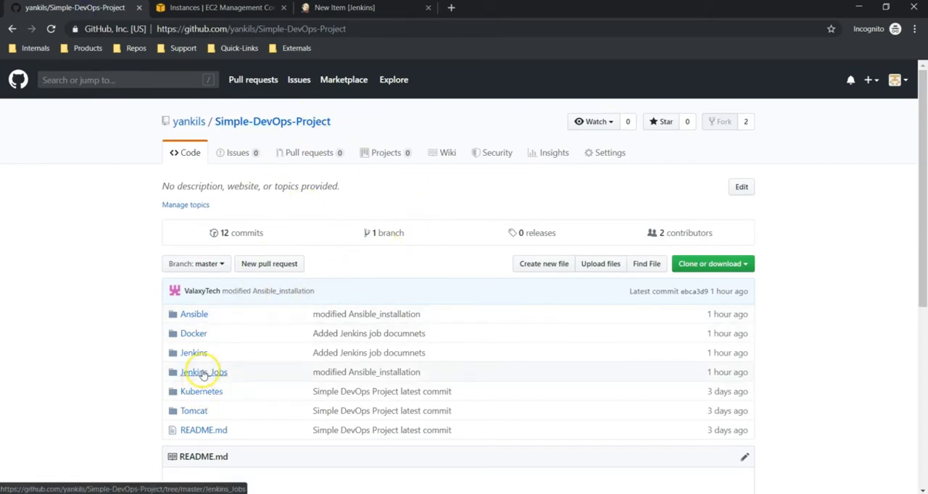
click(204, 371)
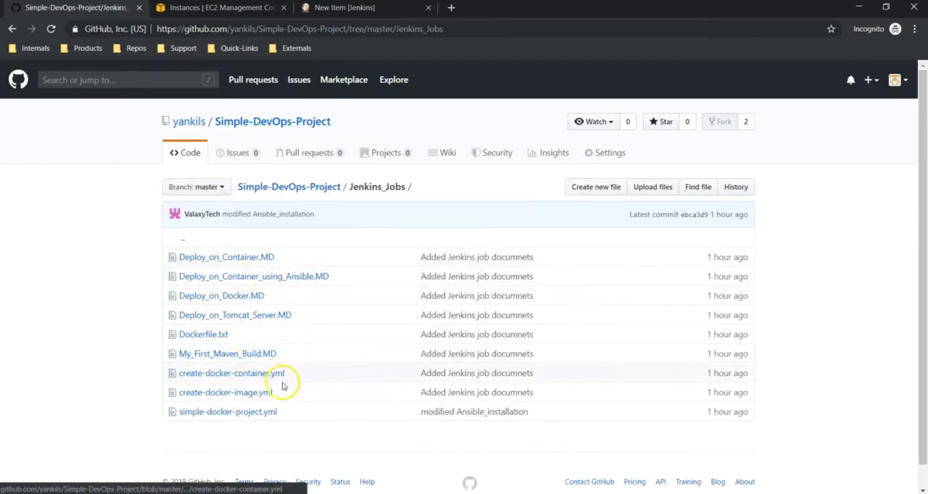
mouse_move(377, 277)
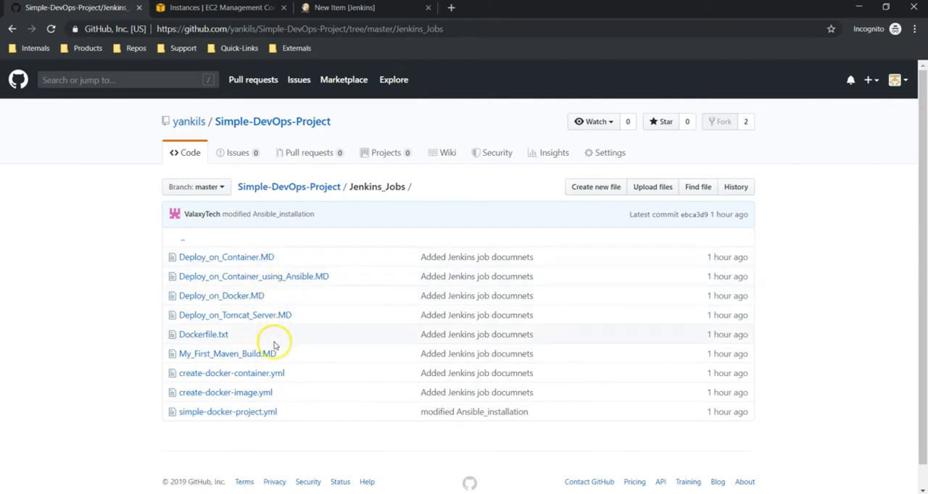
mouse_move(275, 303)
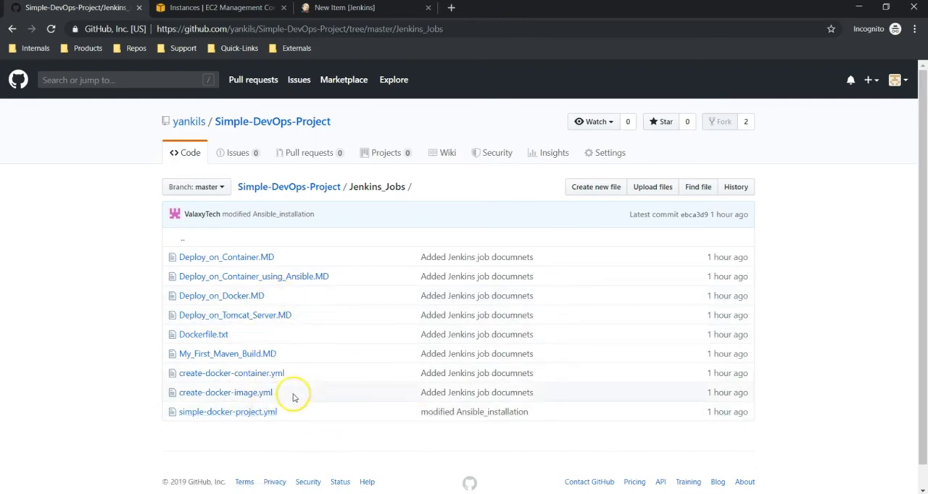
mouse_move(278, 386)
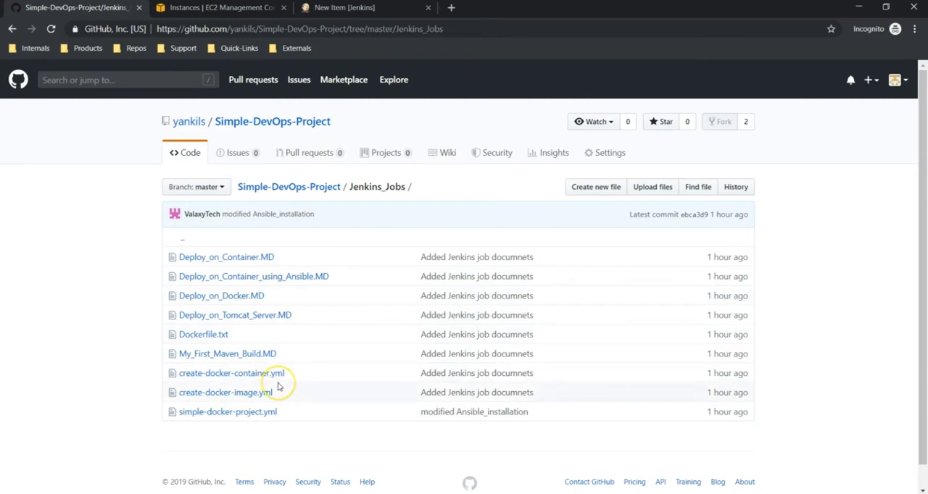
mouse_move(273, 387)
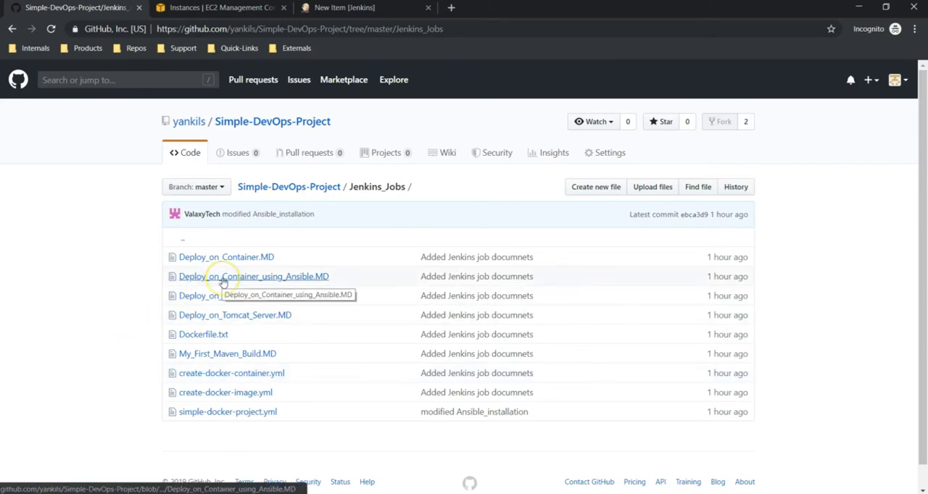
click(253, 276)
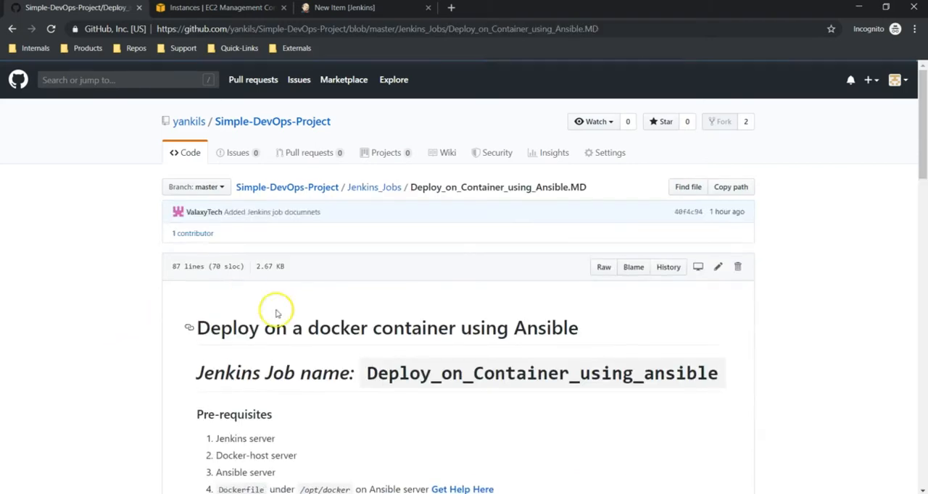
scroll(down, 3)
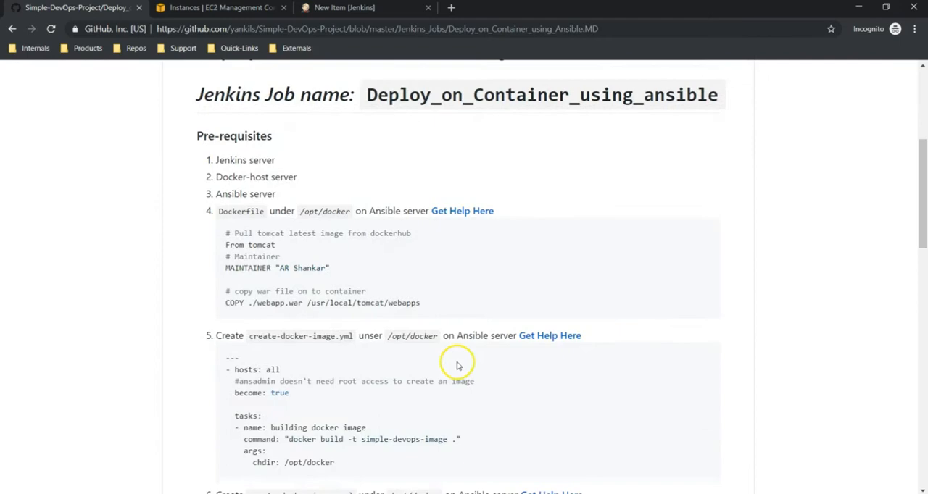
scroll(down, 3)
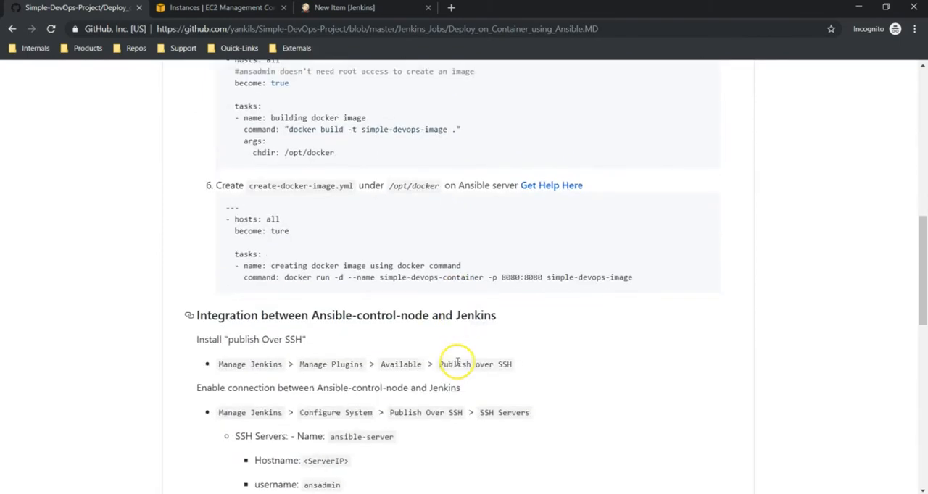
scroll(up, 3)
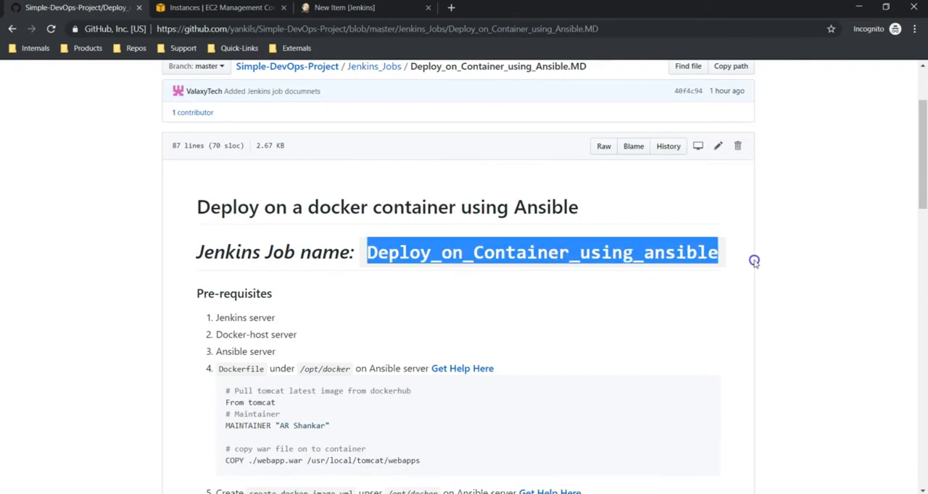
mouse_move(145, 75)
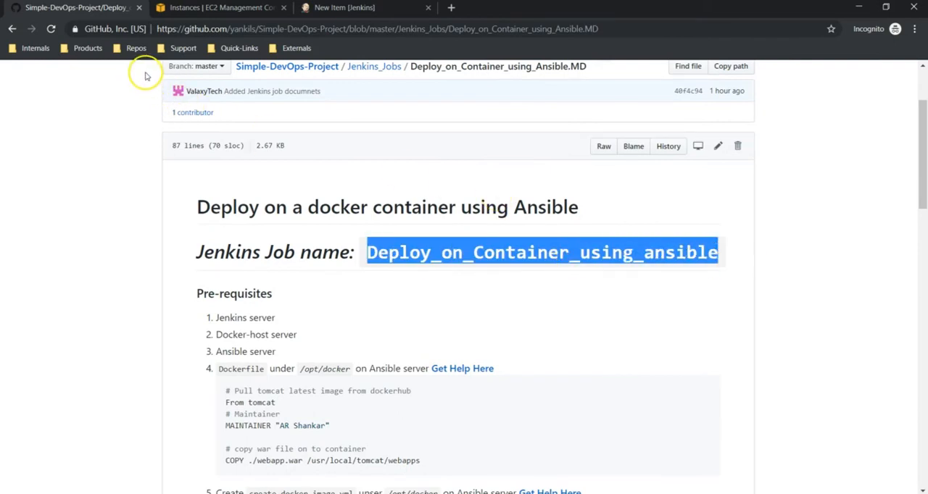
- Create item Deploy_on_Container_using_ansible copied from the Deploy_on_Container job
click(340, 7)
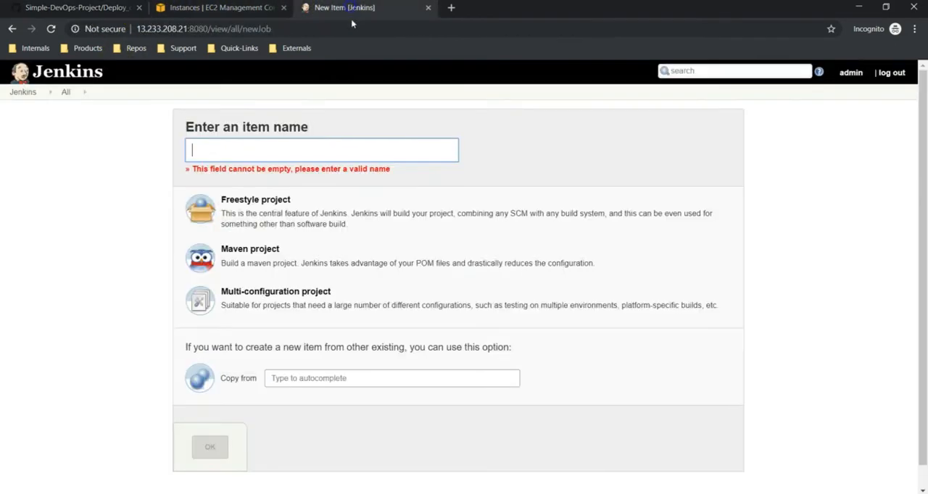
text(Deploy_on_Container_using_ansible)
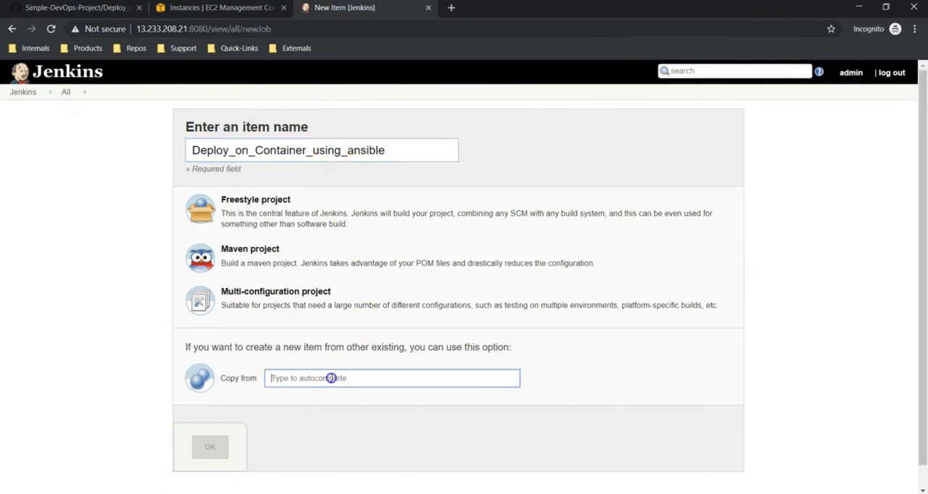
text(D)
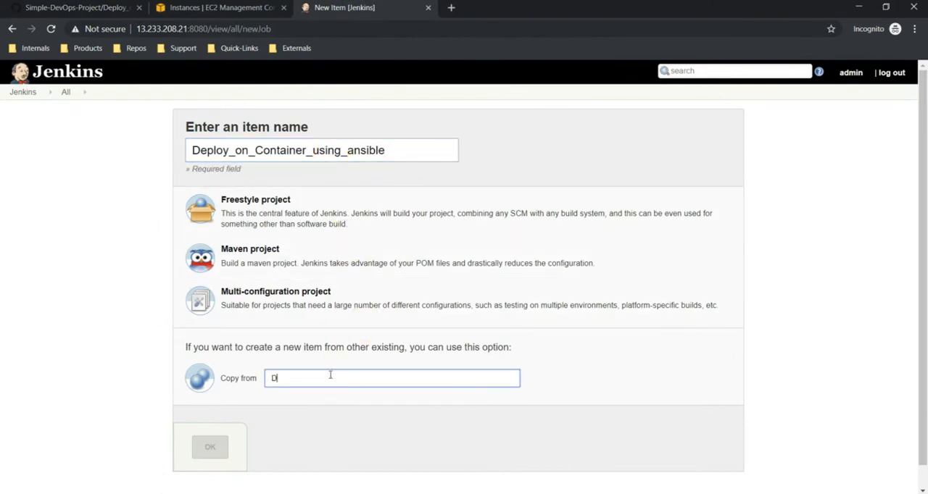
text(eploy_on_Container)
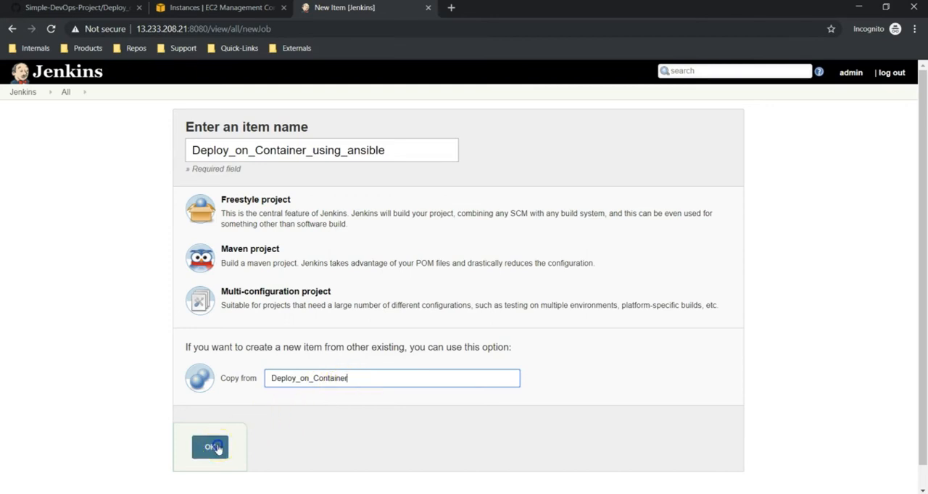
click(211, 447)
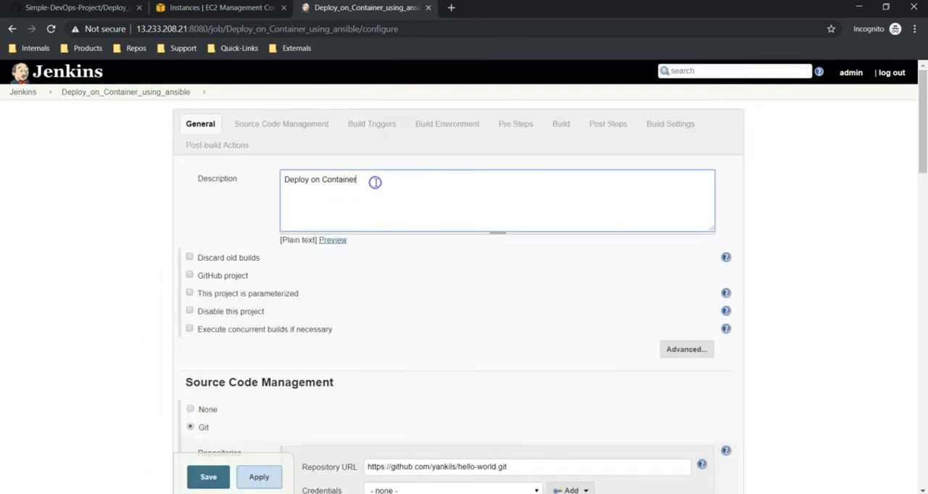
- Append 'using ansi' to the new job's description
text(using ansi)
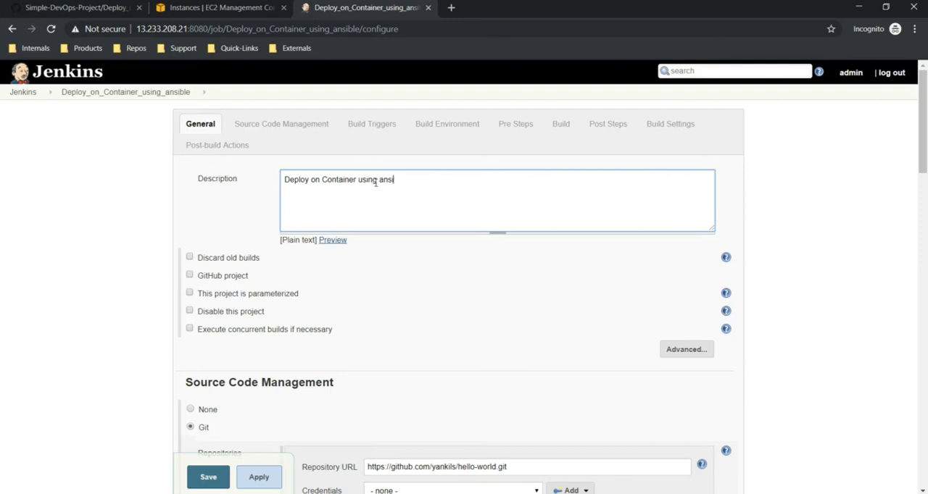
scroll(down, 3)
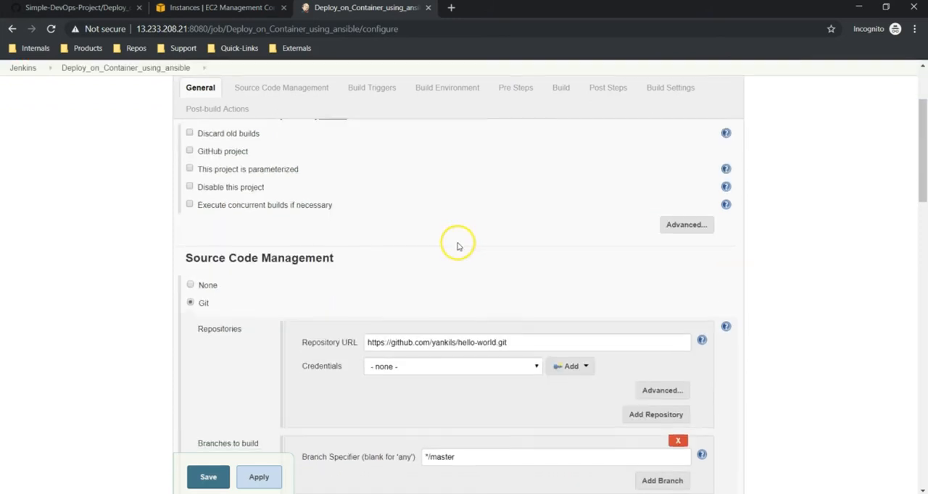
click(281, 87)
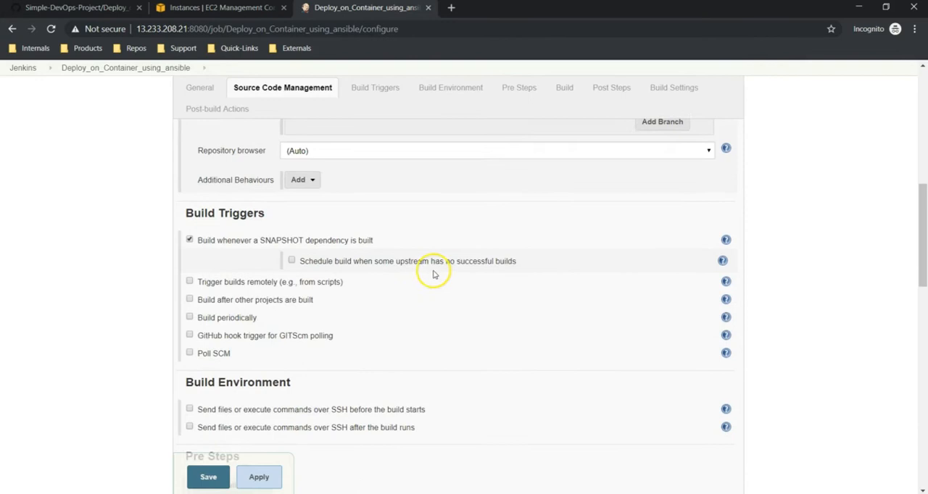
- Switch the post-build SSH server to ansible-server and select the webapp/target remove prefix
click(515, 87)
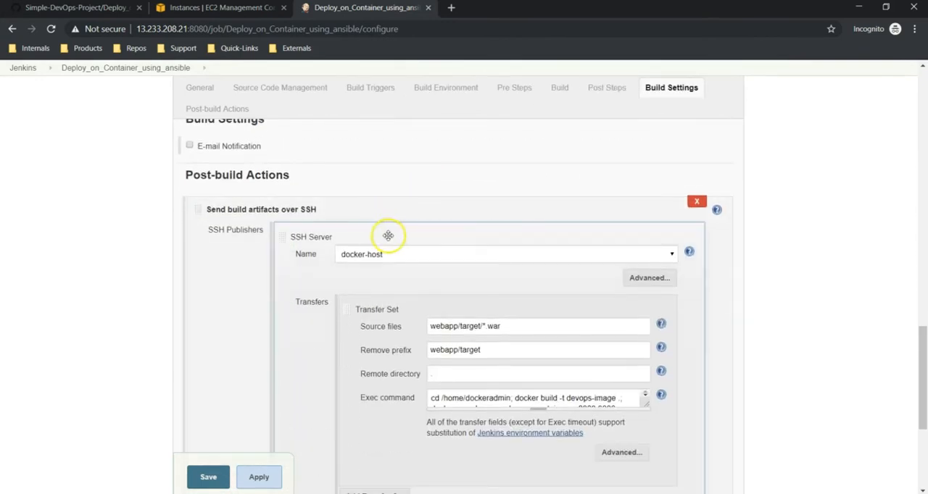
click(504, 253)
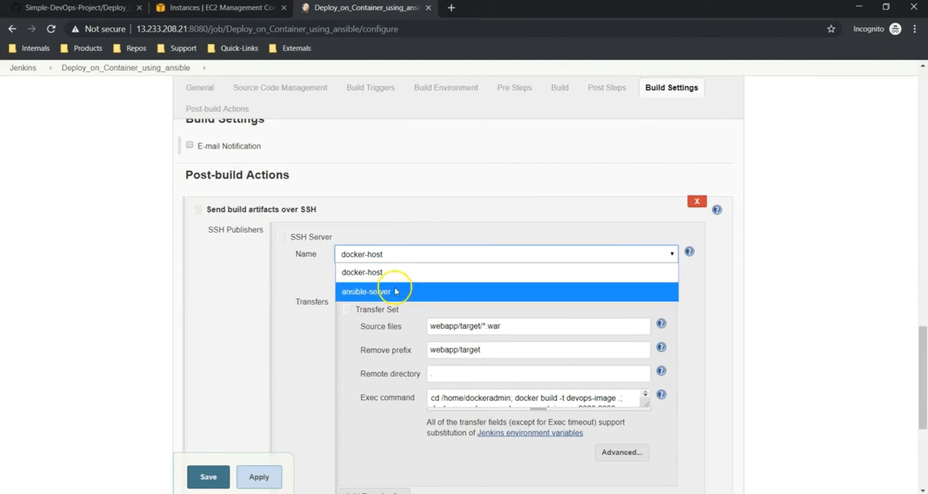
click(366, 291)
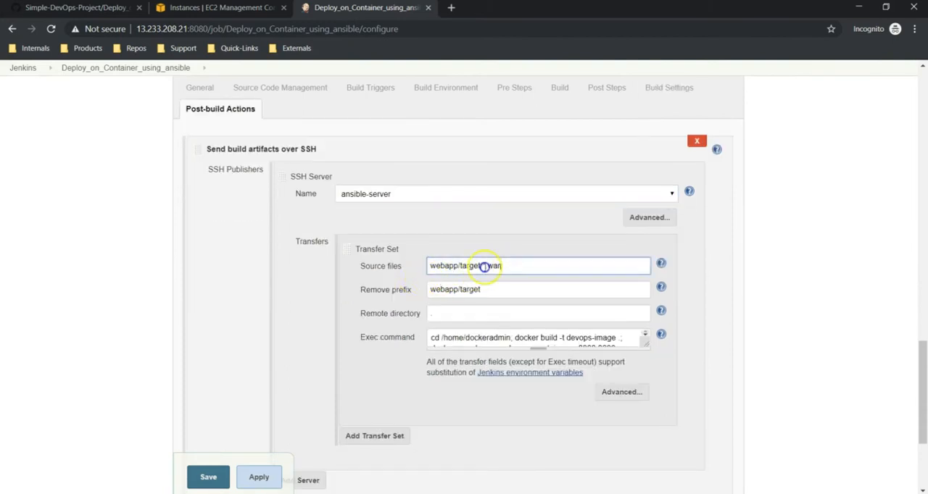
click(538, 289)
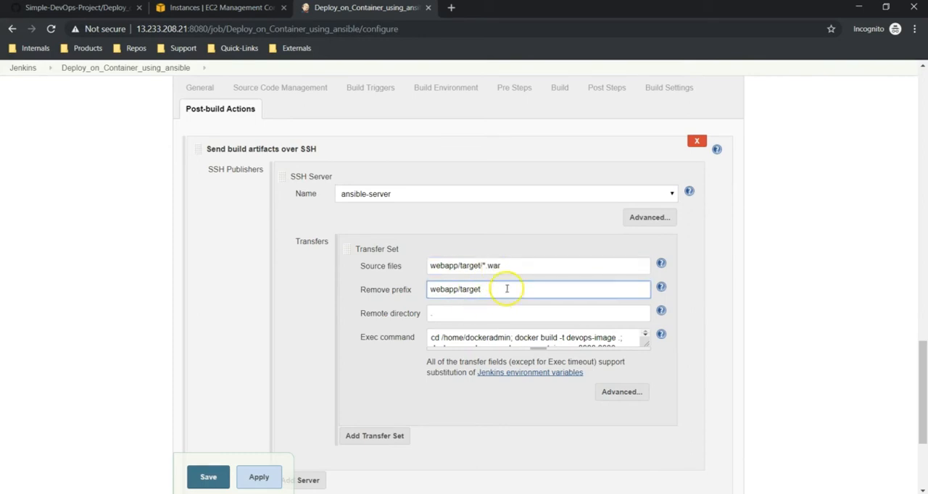
double_click(455, 289)
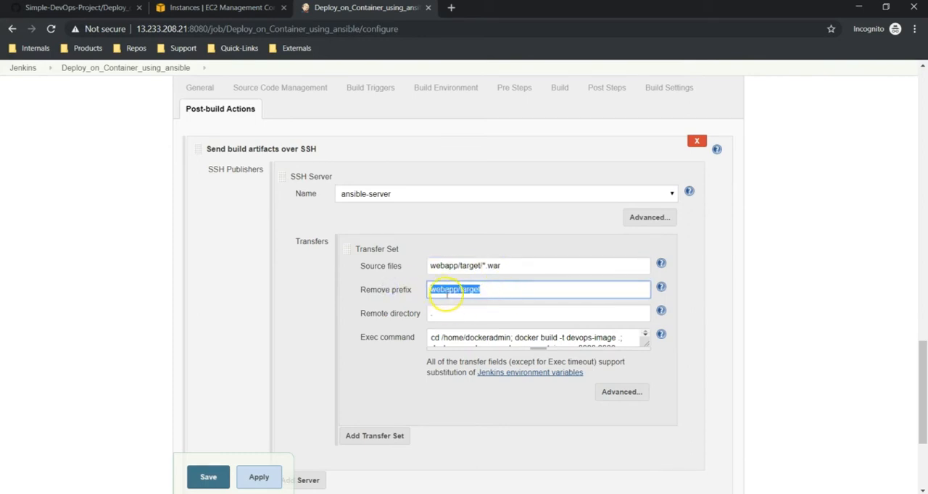
click(538, 313)
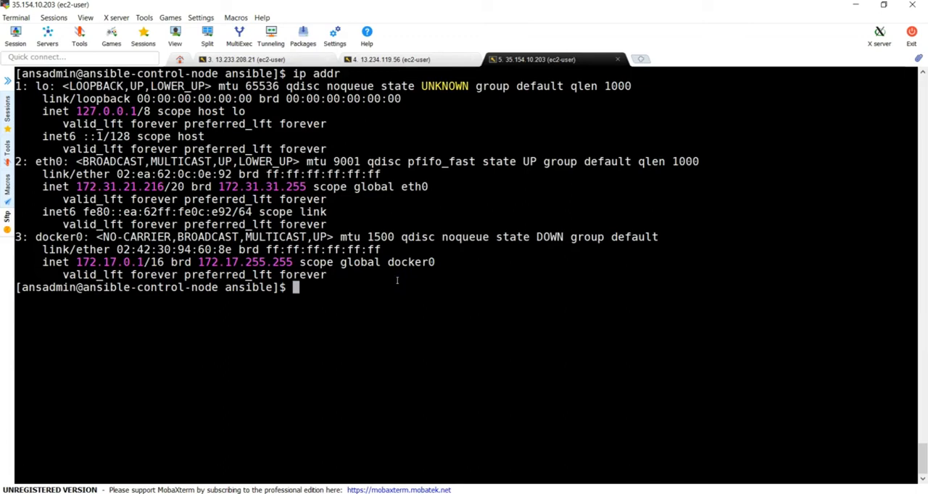
- Create /opt/docker with sudo mkdir and chown it recursively to ansadmin:ansadmin
text(cd /opt)
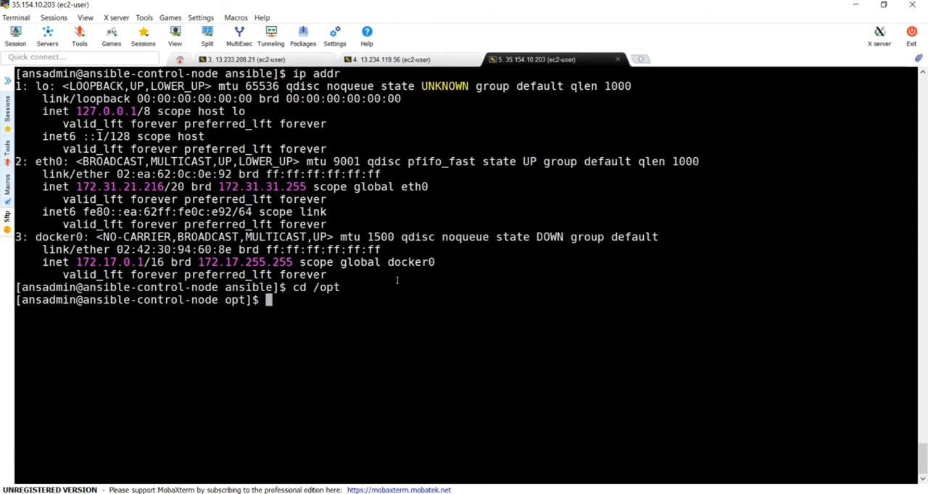
text(sudo mkdir)
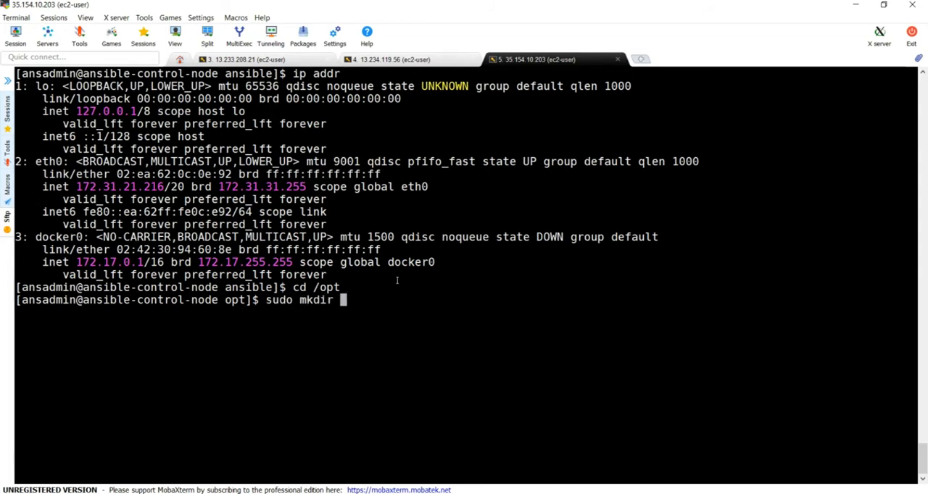
text(docker)
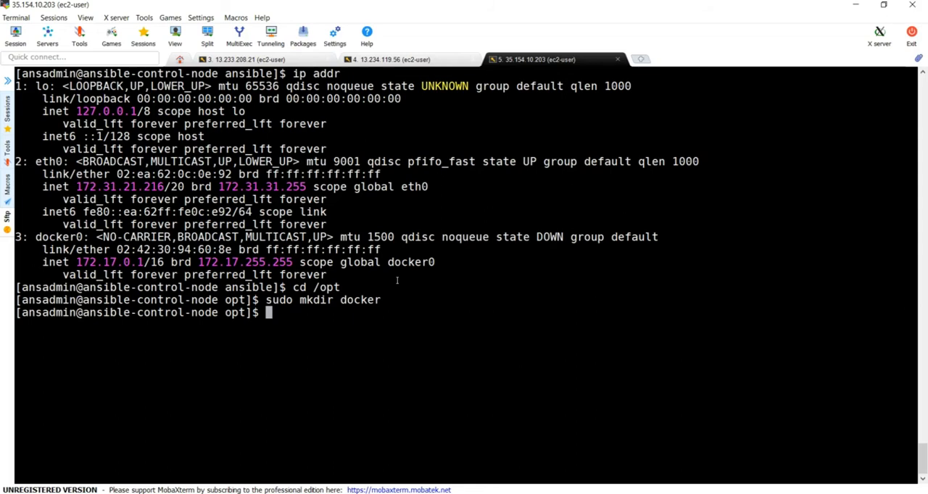
text(sudo)
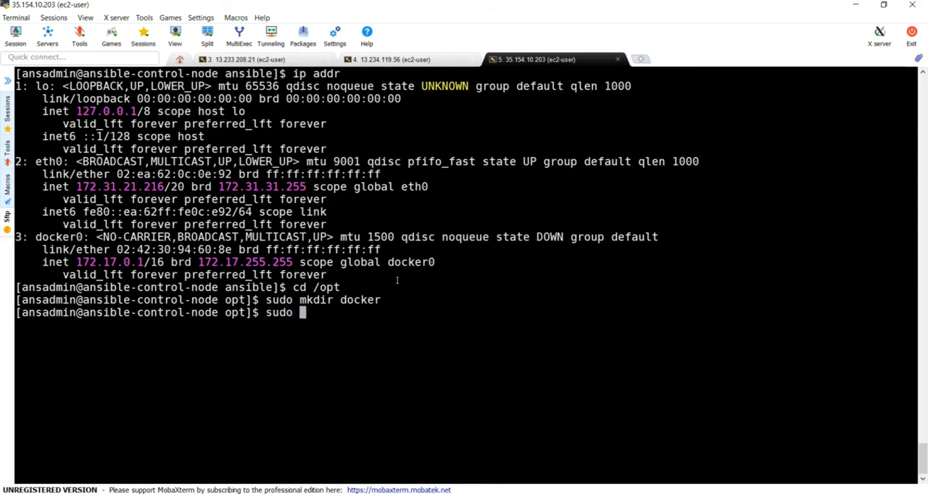
text(chown)
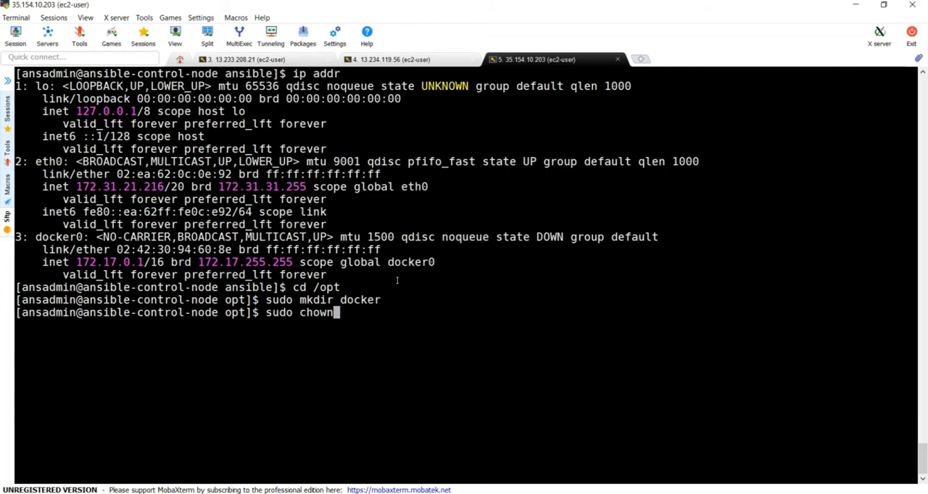
text(-R)
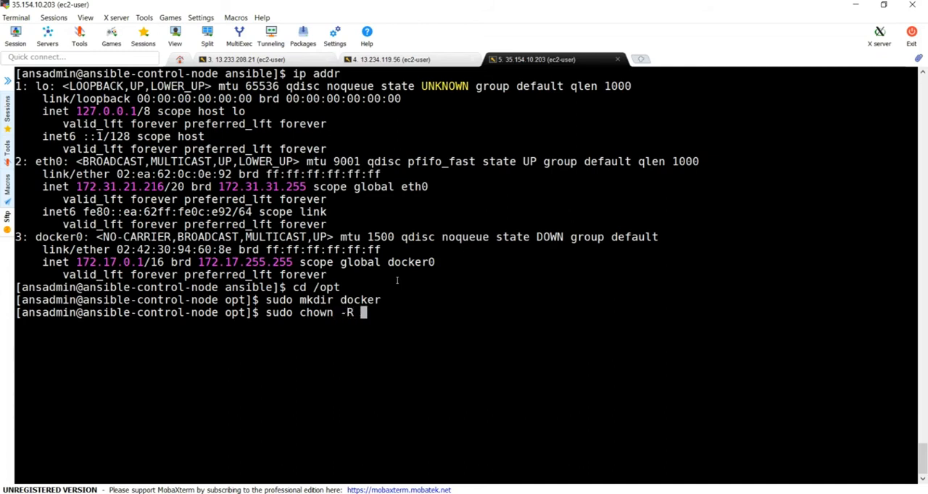
text(ansadmin:)
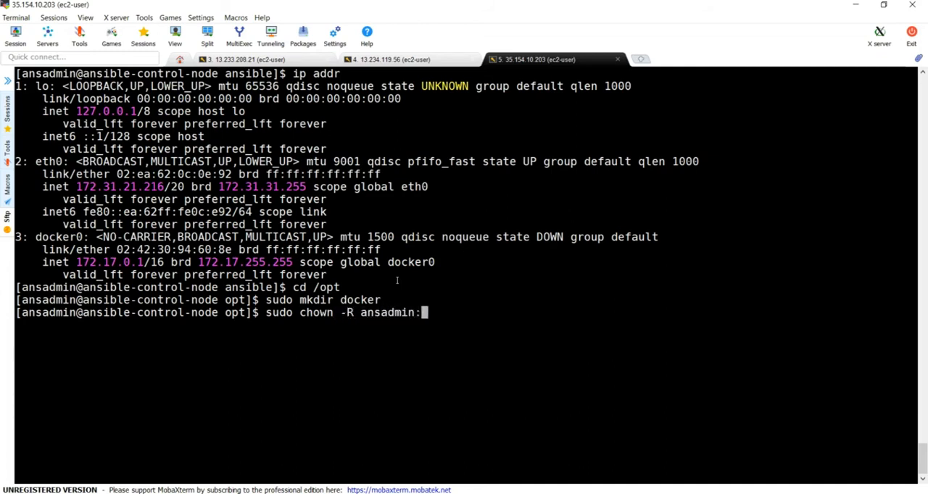
text(ansadmin)
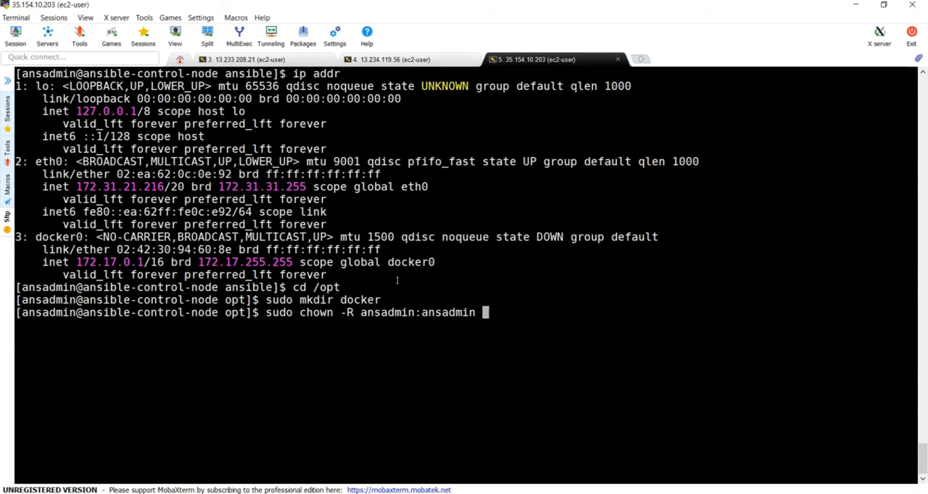
text(/opt/)
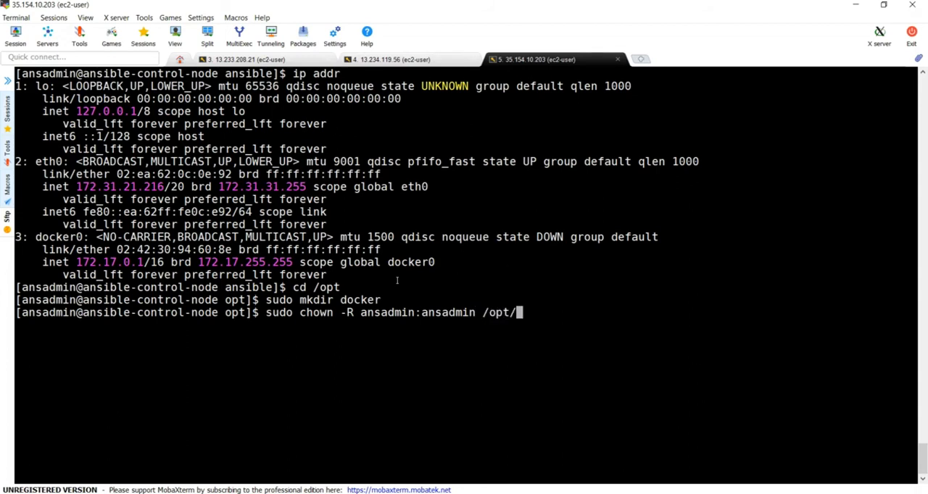
text(docker)
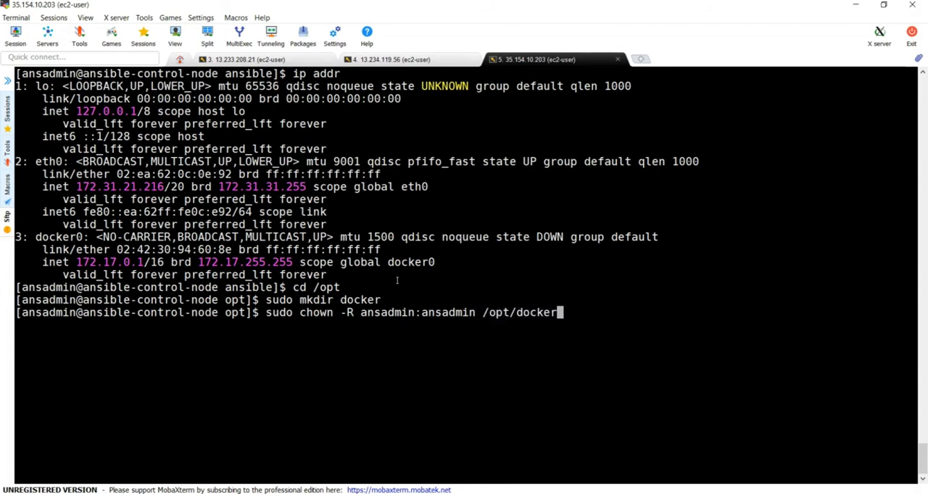
key(Return)
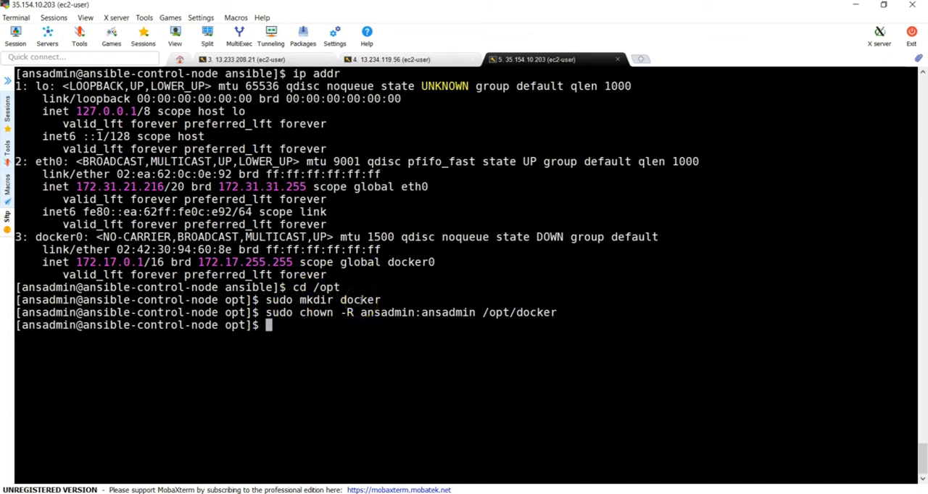
- List /opt to confirm docker's ansadmin owner and group, then enter docker and run pwd
text(ls -l /opt)
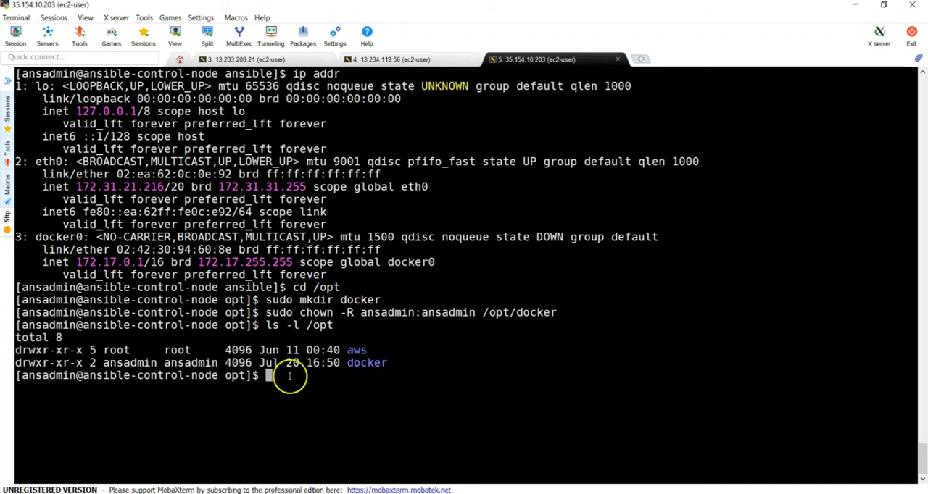
double_click(367, 362)
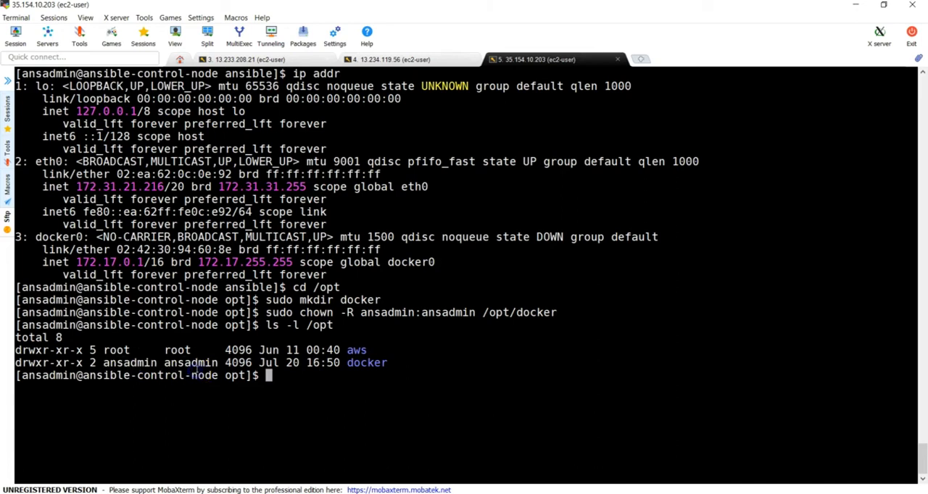
double_click(190, 362)
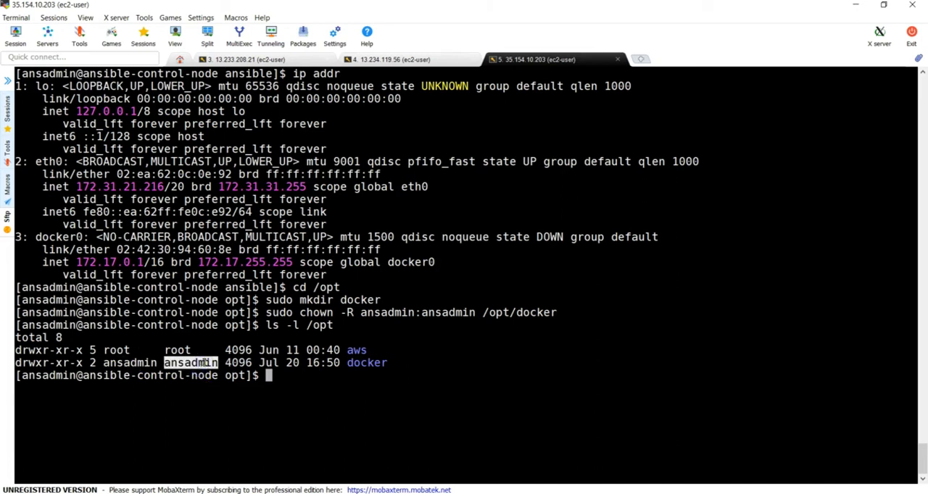
double_click(366, 362)
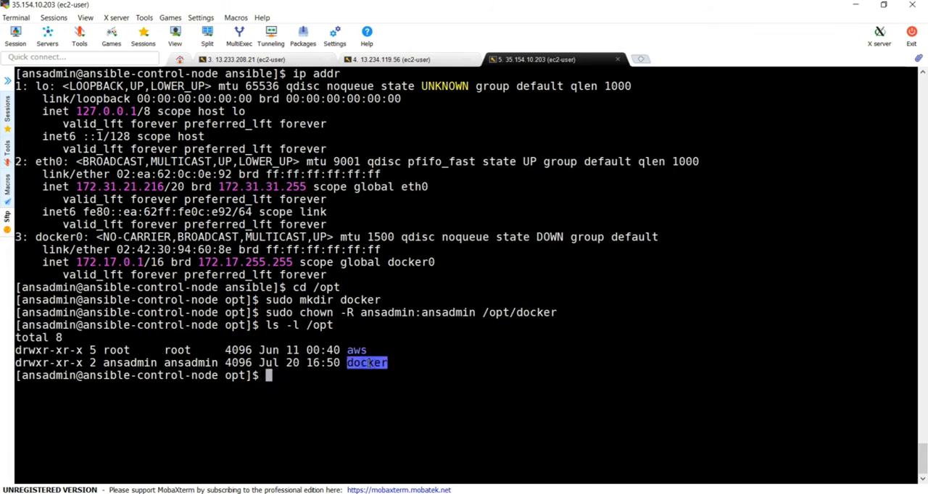
text(cd docker)
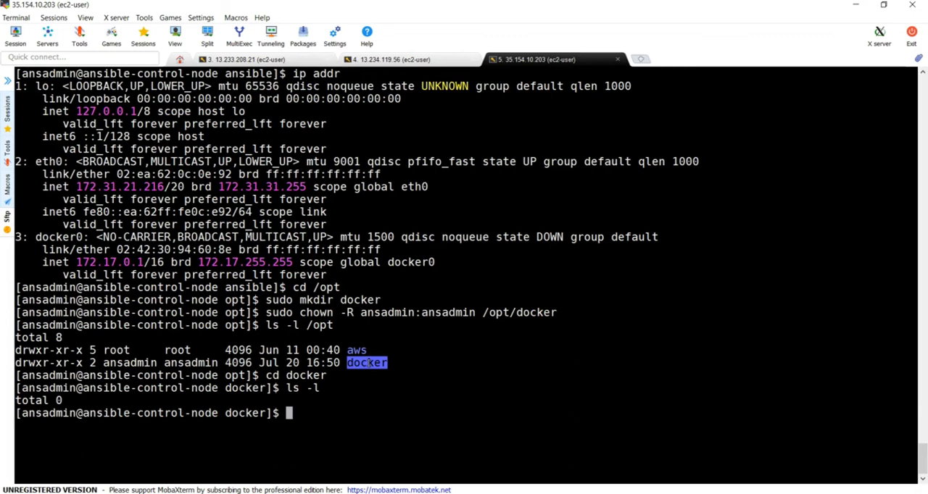
text(pwd)
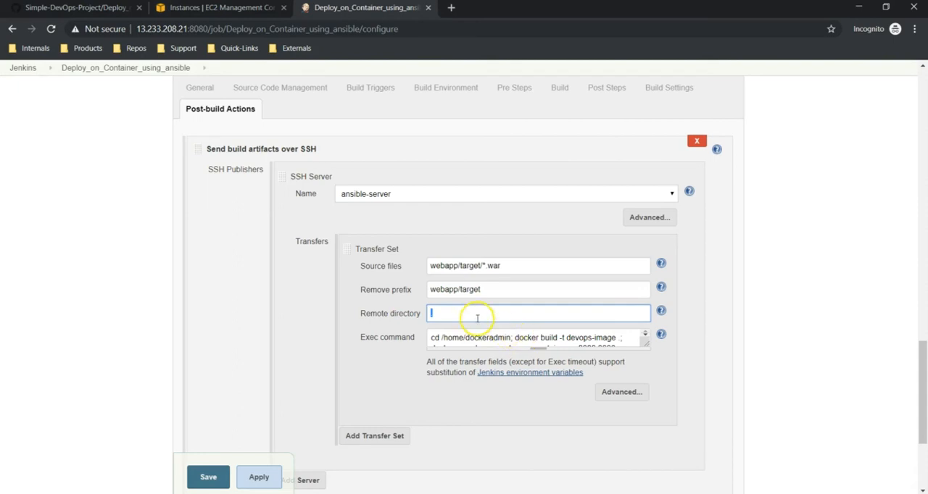
- Set the transfer remote directory to //opt//docker, delete the exec command, and save
text(/opt/docker)
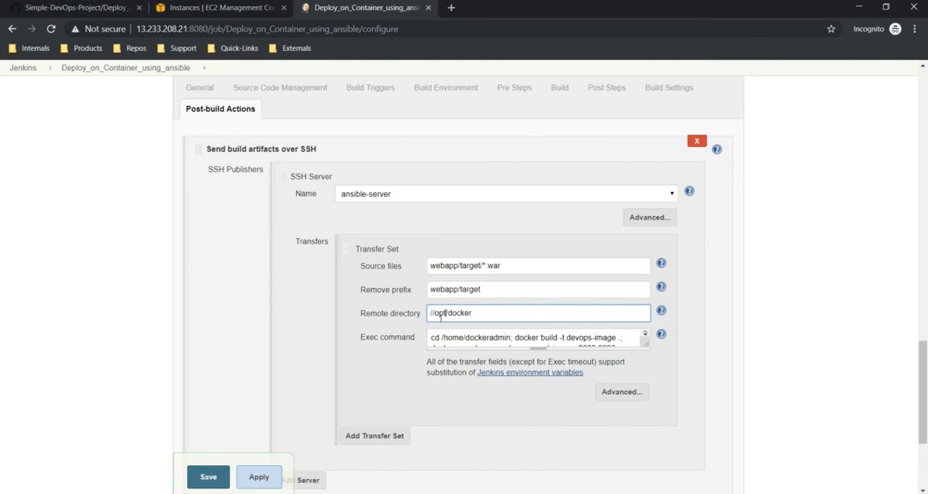
text(/)
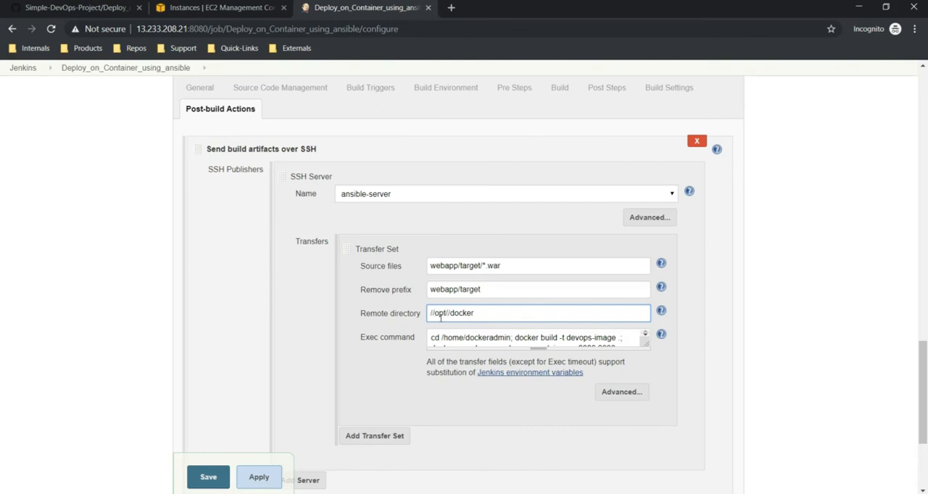
click(543, 337)
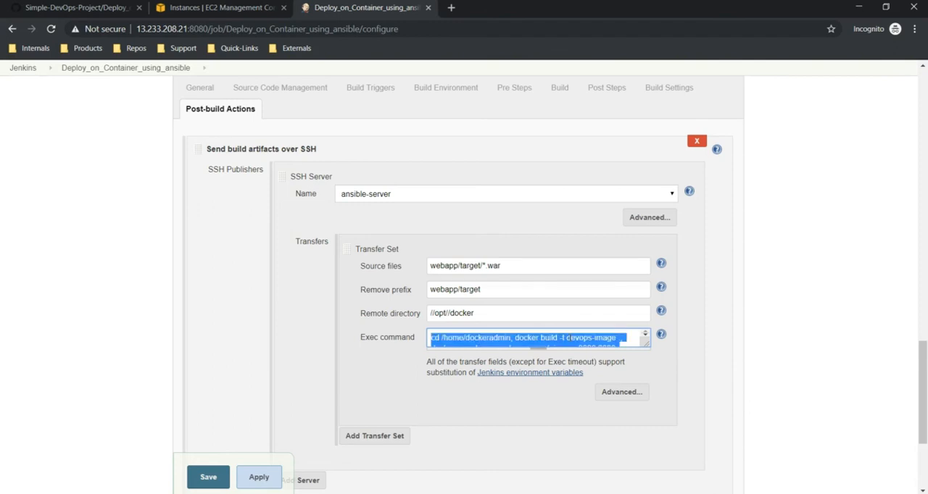
key(Delete)
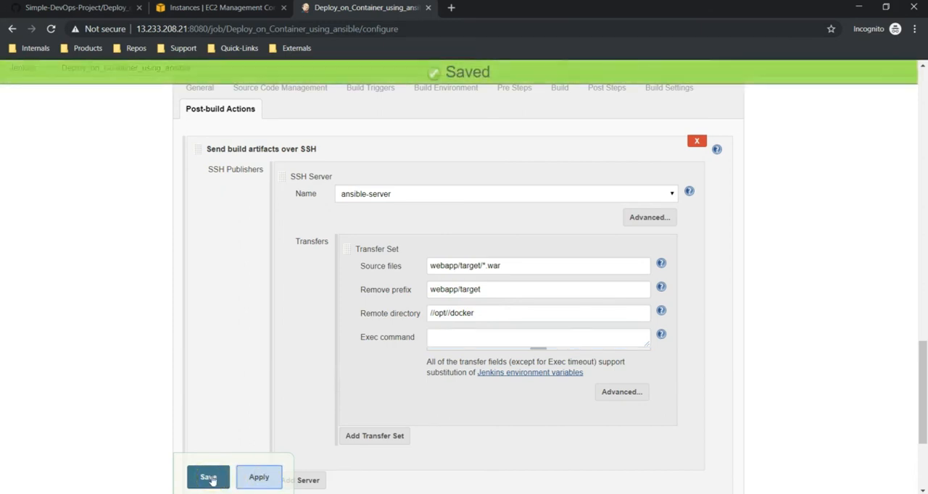
click(208, 476)
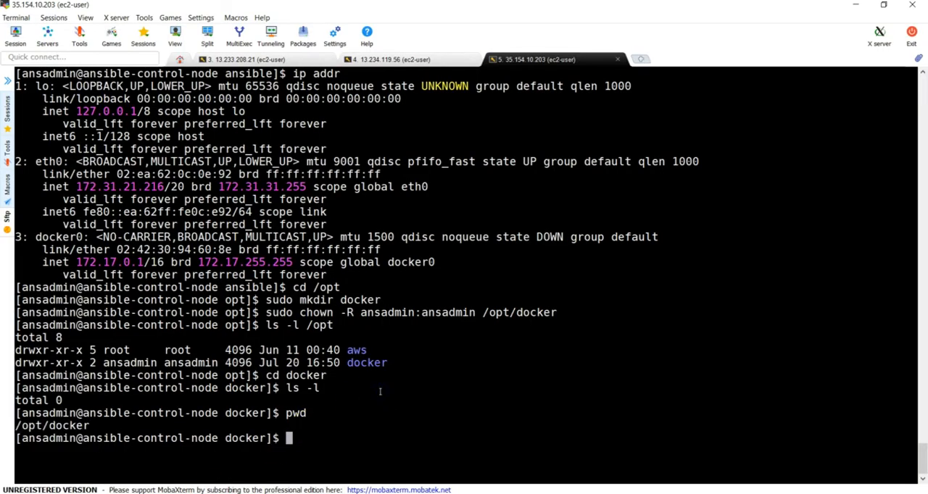
- List /opt/docker with ls -l to confirm the folder is still empty
text(ls -l)
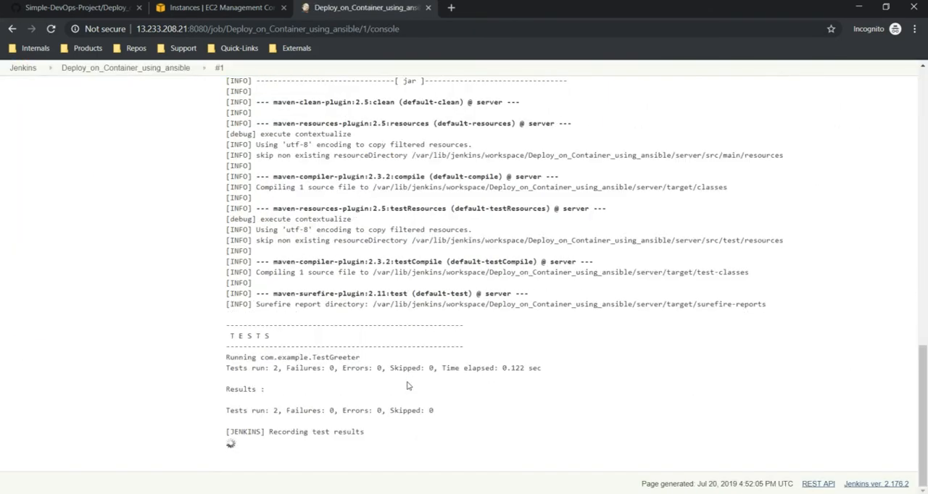
- Scroll through build #1's console log, then list /opt/docker to find webapp.war
scroll(down, 3)
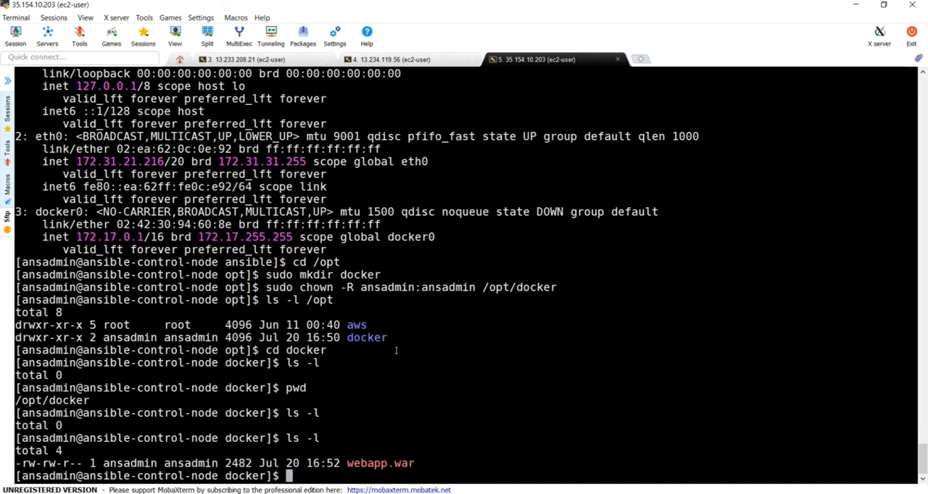
text(ls)
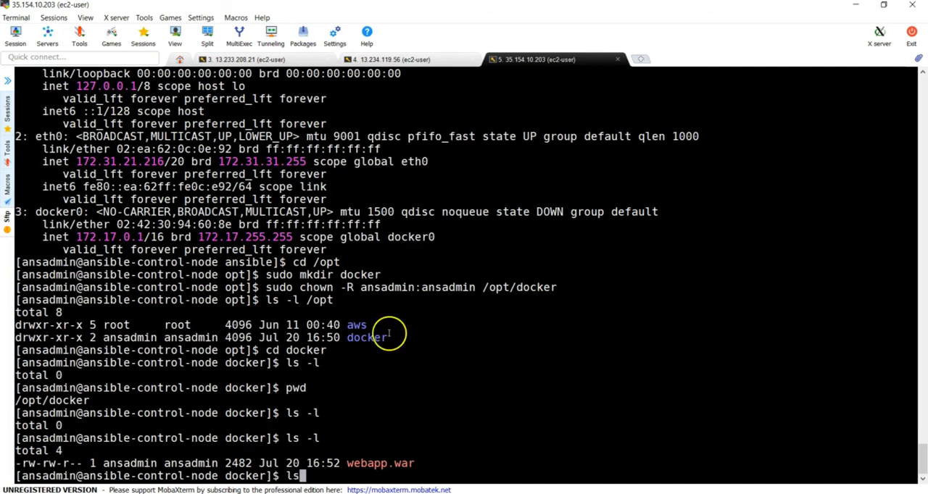